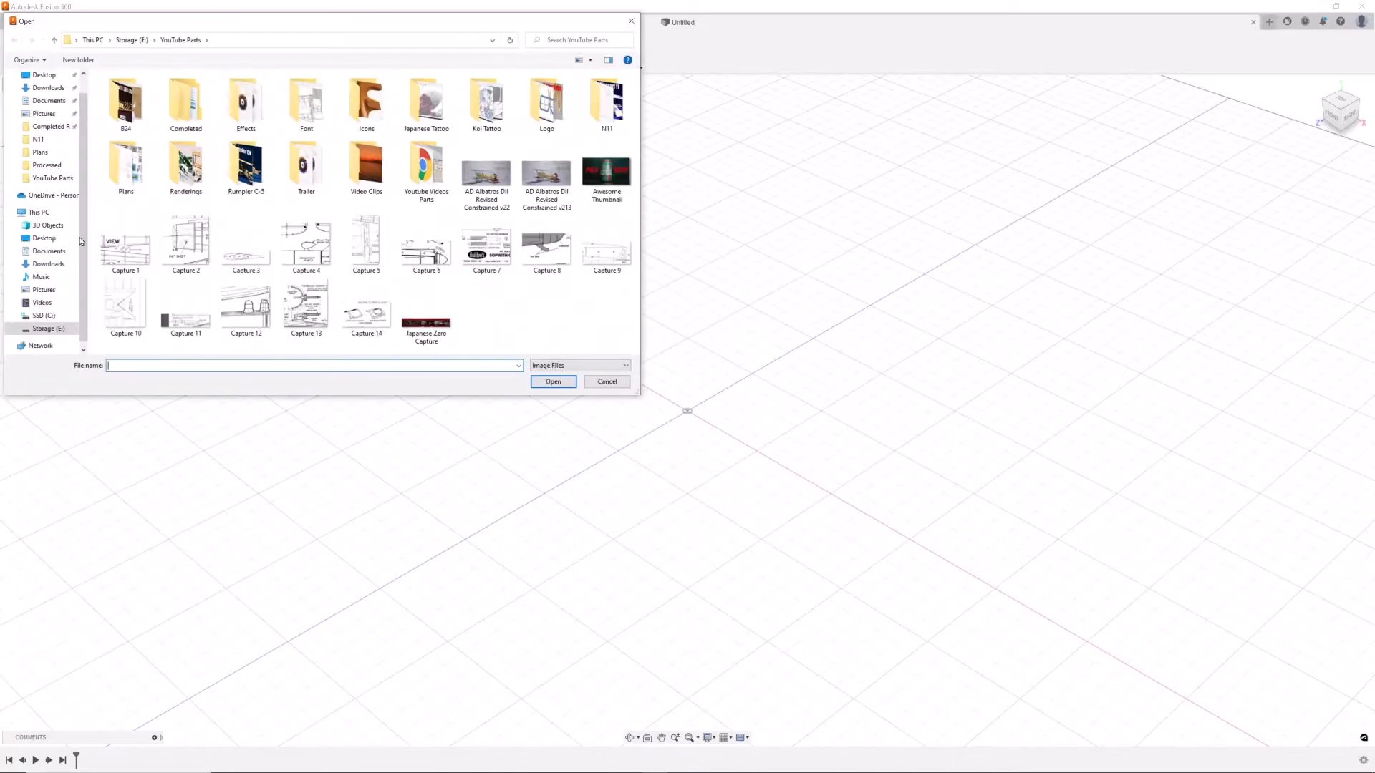
Attach the turret plan image as a canvas and zoom in to trace the dome profile
left_click(553, 381)
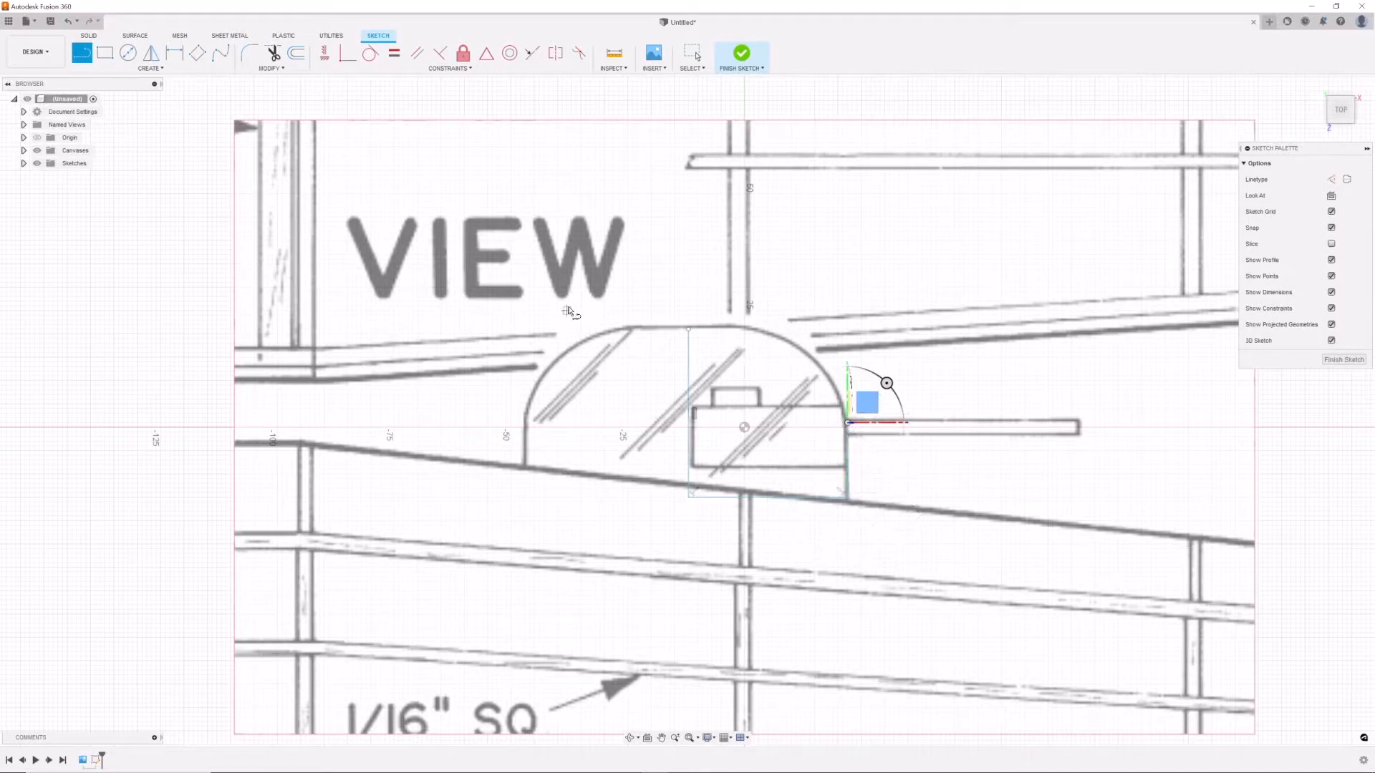
scroll("up", 3)
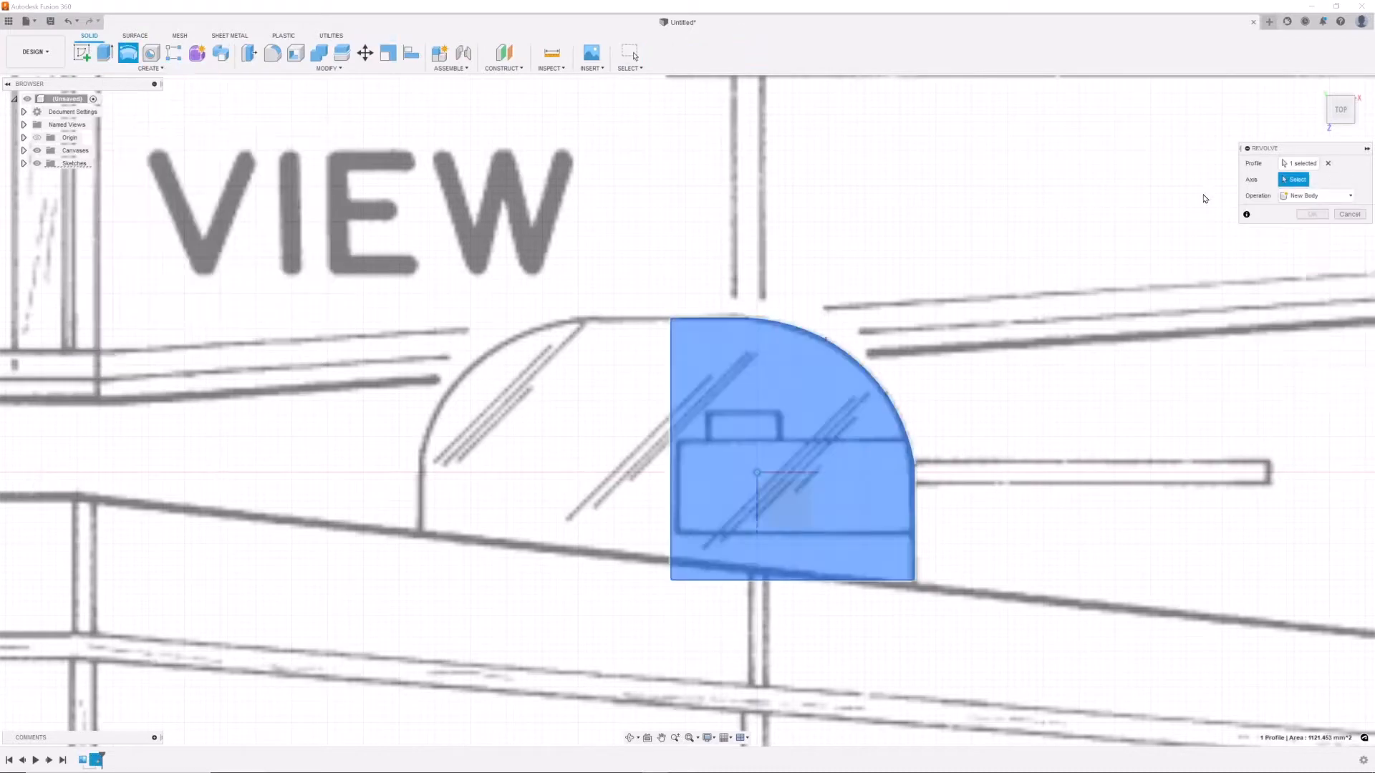
Revolve the dome profile into a solid and create an offset construction plane for the cut
left_click(1312, 213)
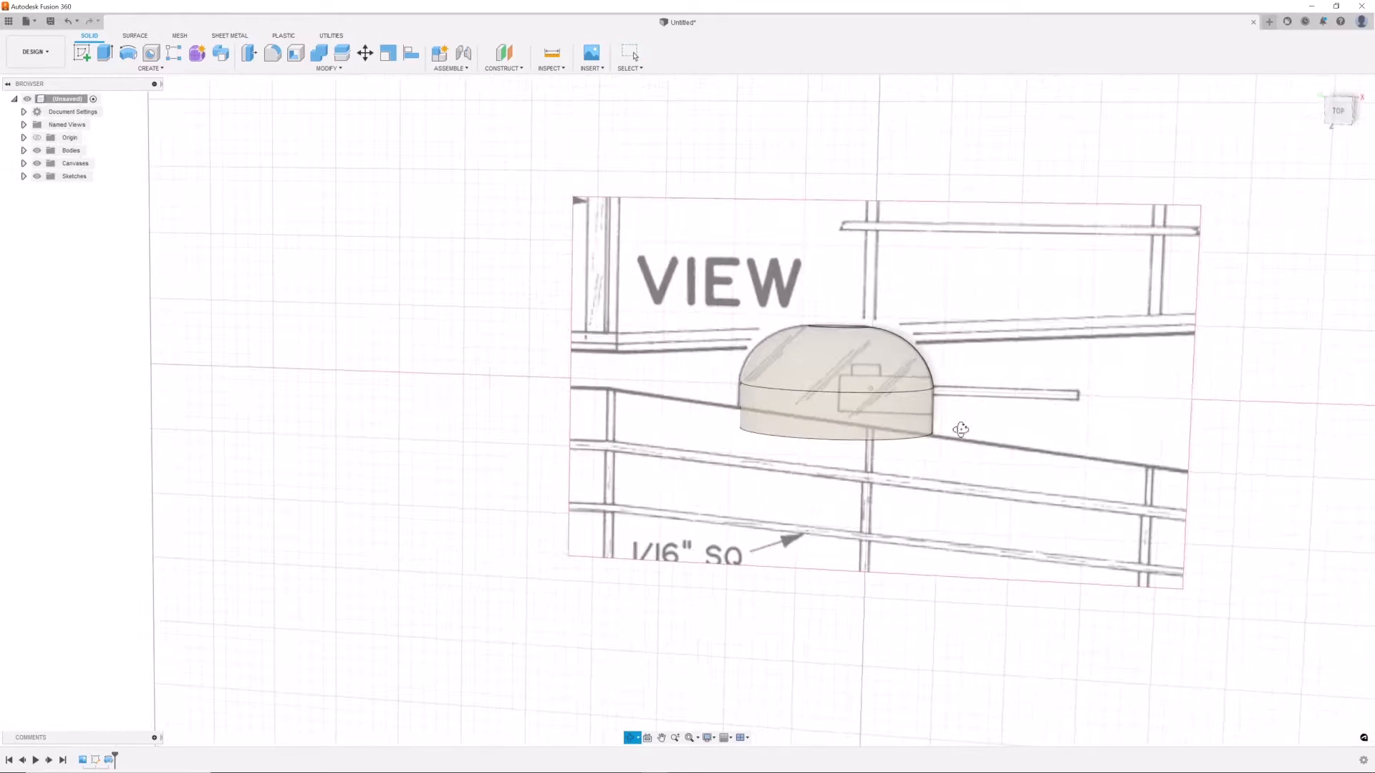
scroll("up", 3)
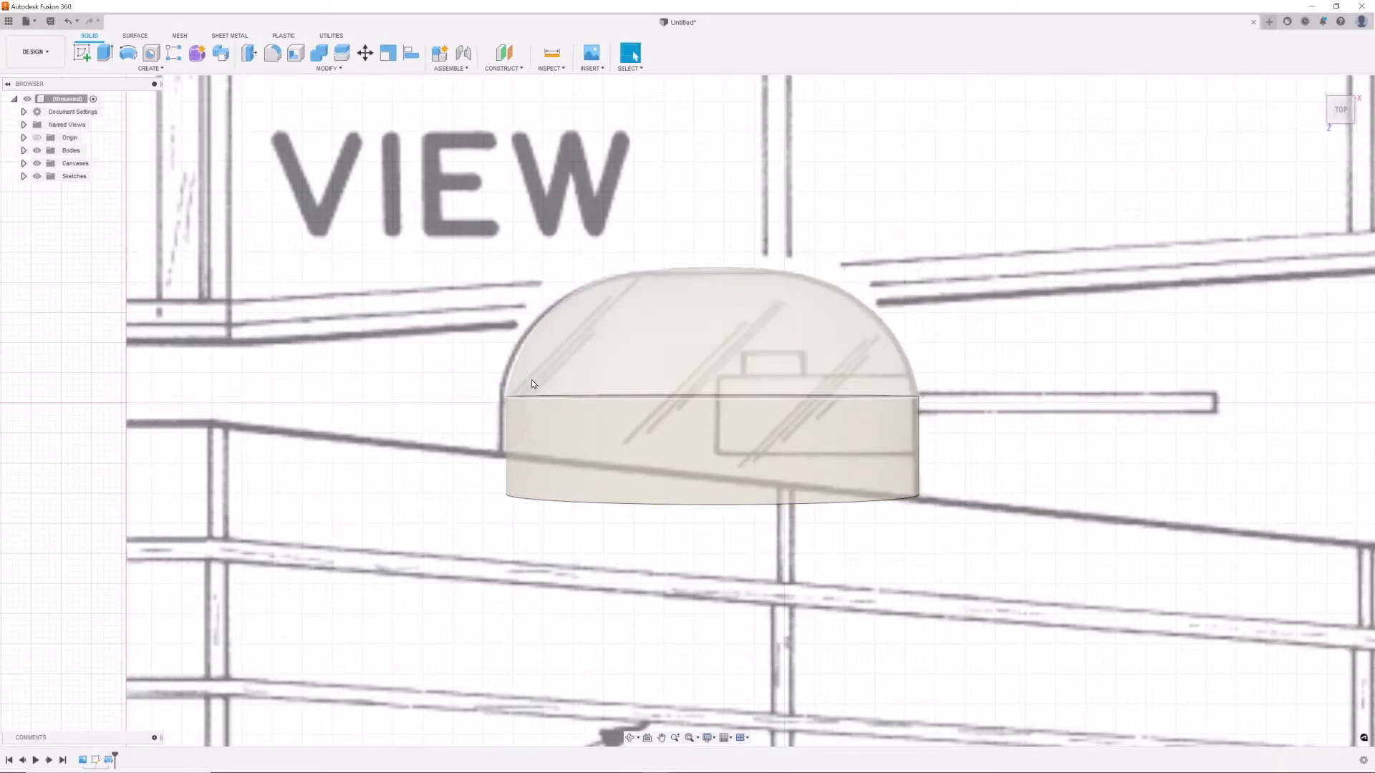
left_click(503, 56)
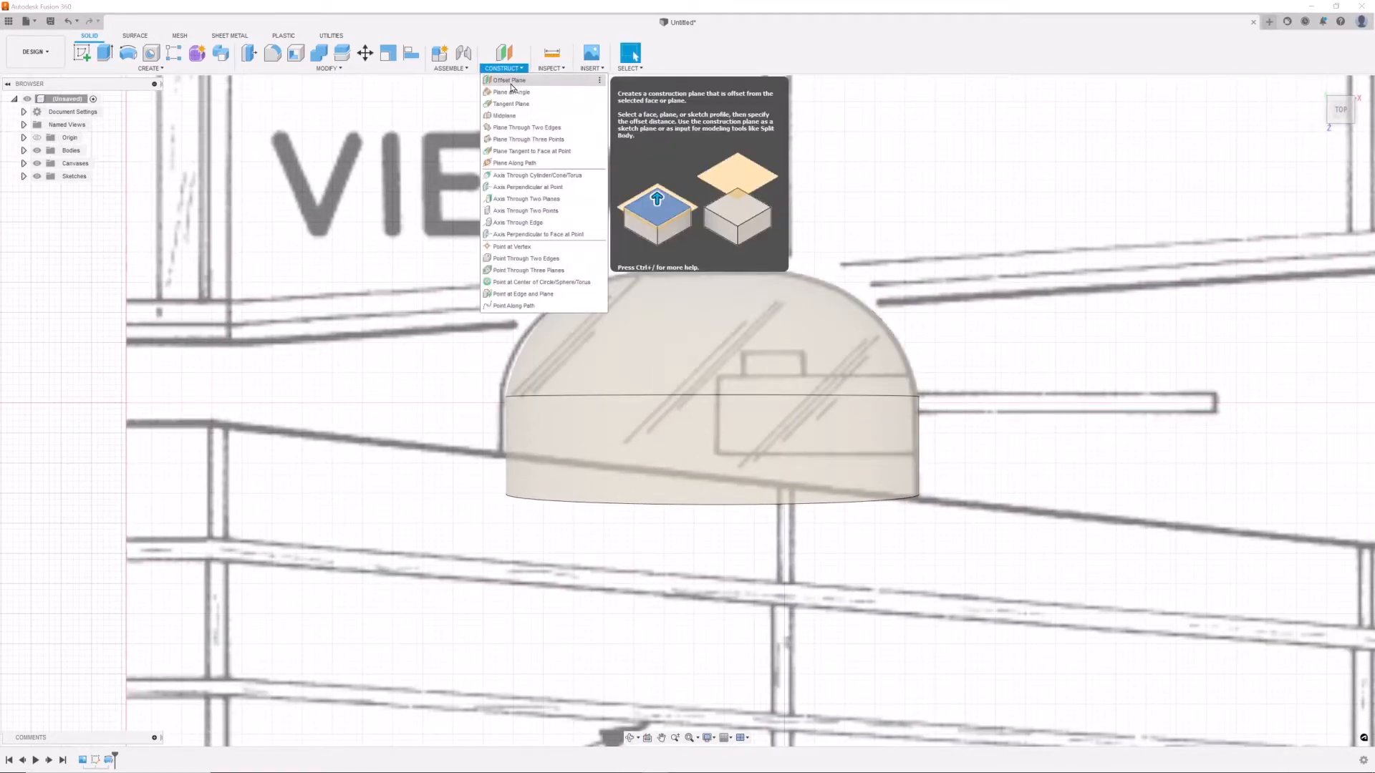
left_click(510, 80)
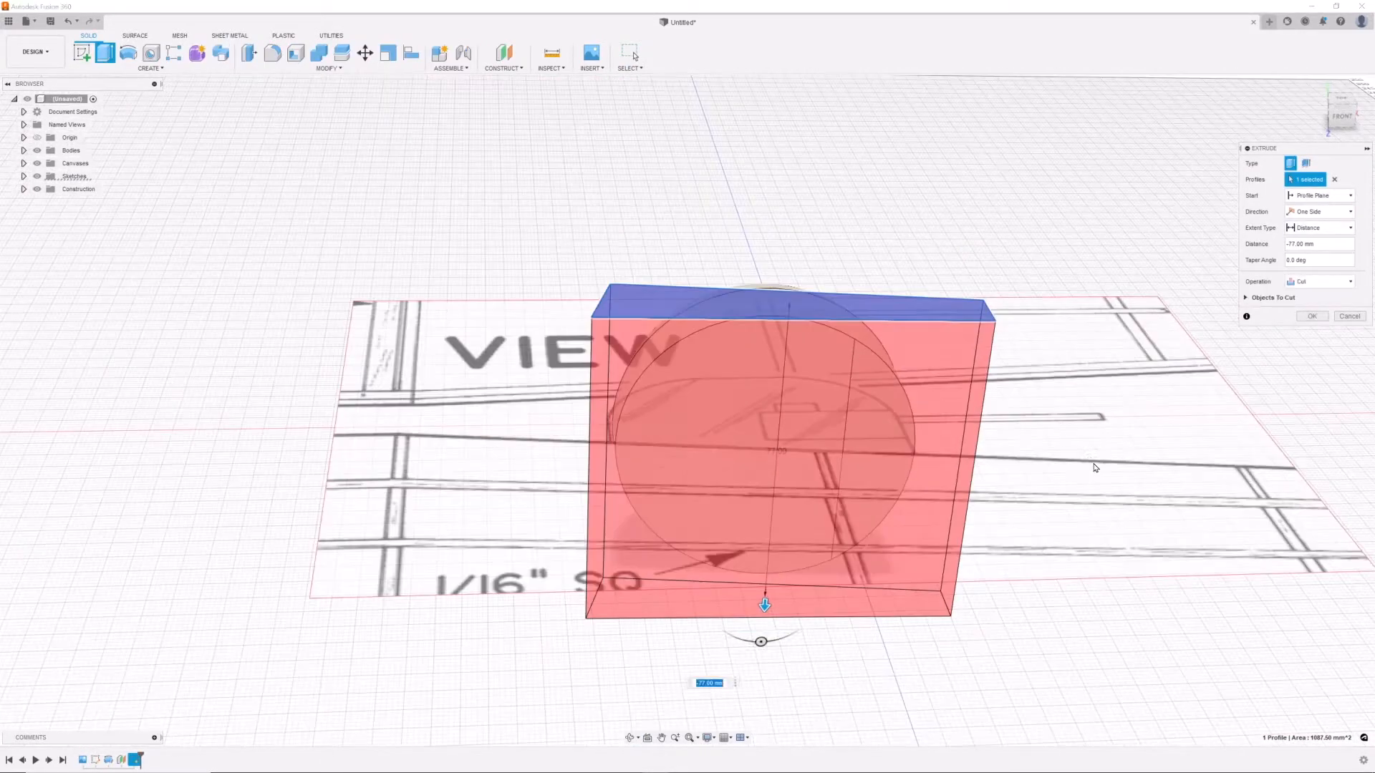
Cut the turret flat, then join-extrude the gun mount block with its protruding barrel
left_click(1312, 315)
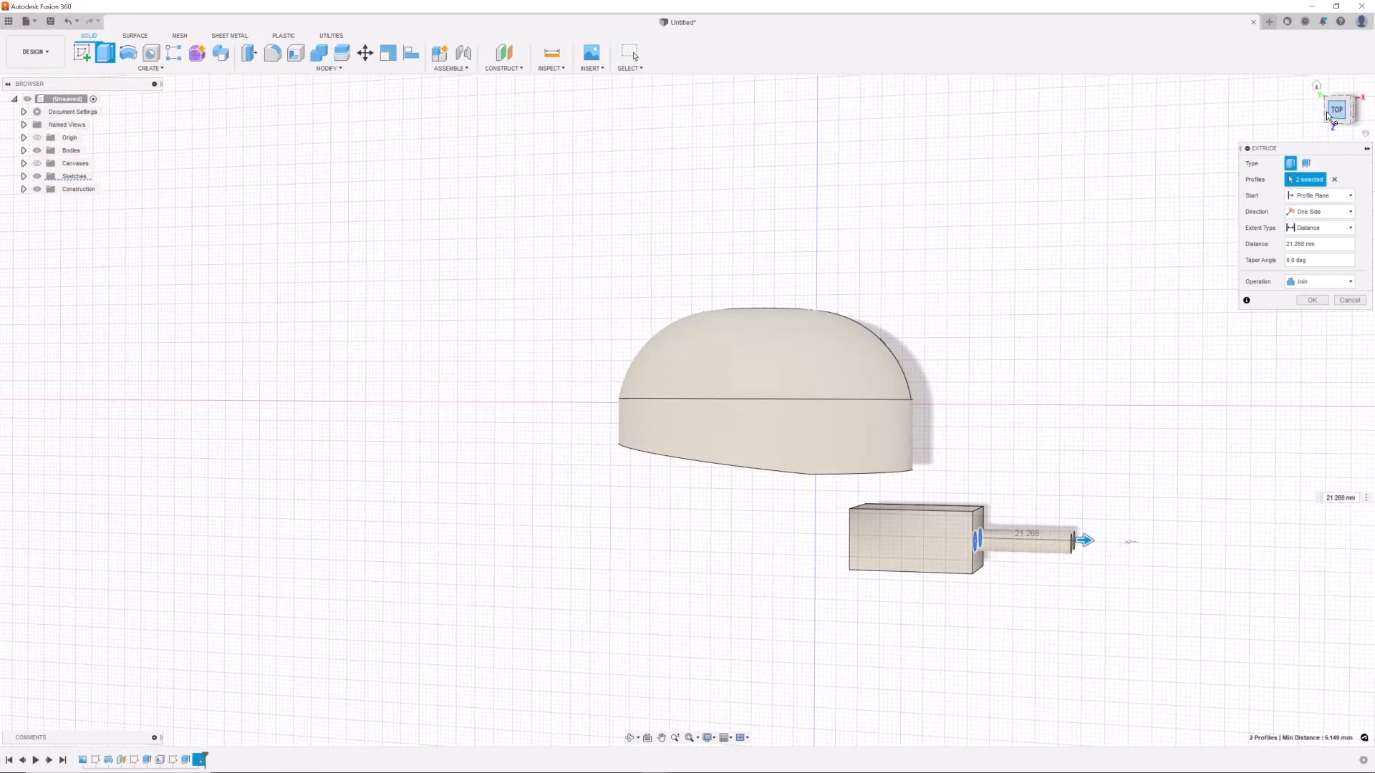
left_click(1310, 300)
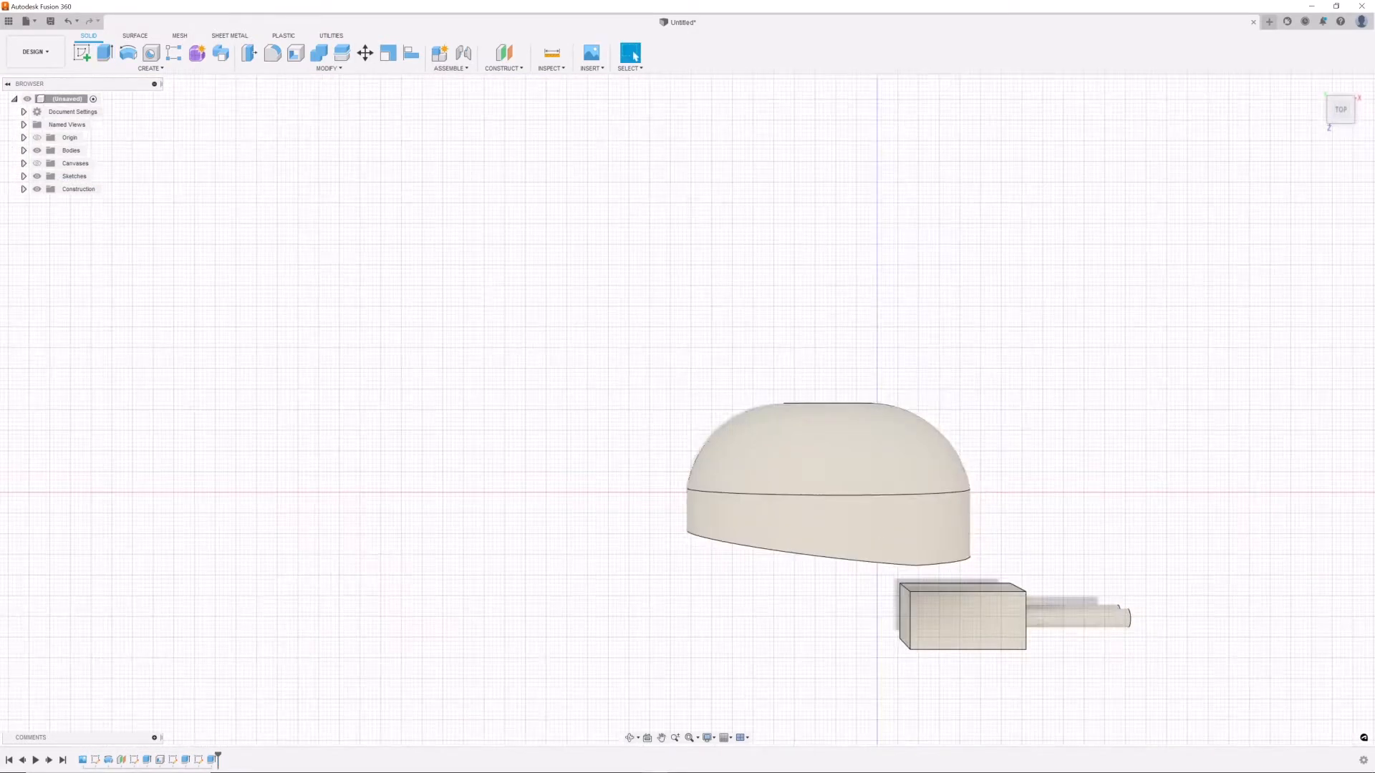
Apply glass and black plastic appearances in Render, dismissing the save-before-render notice
left_click(34, 52)
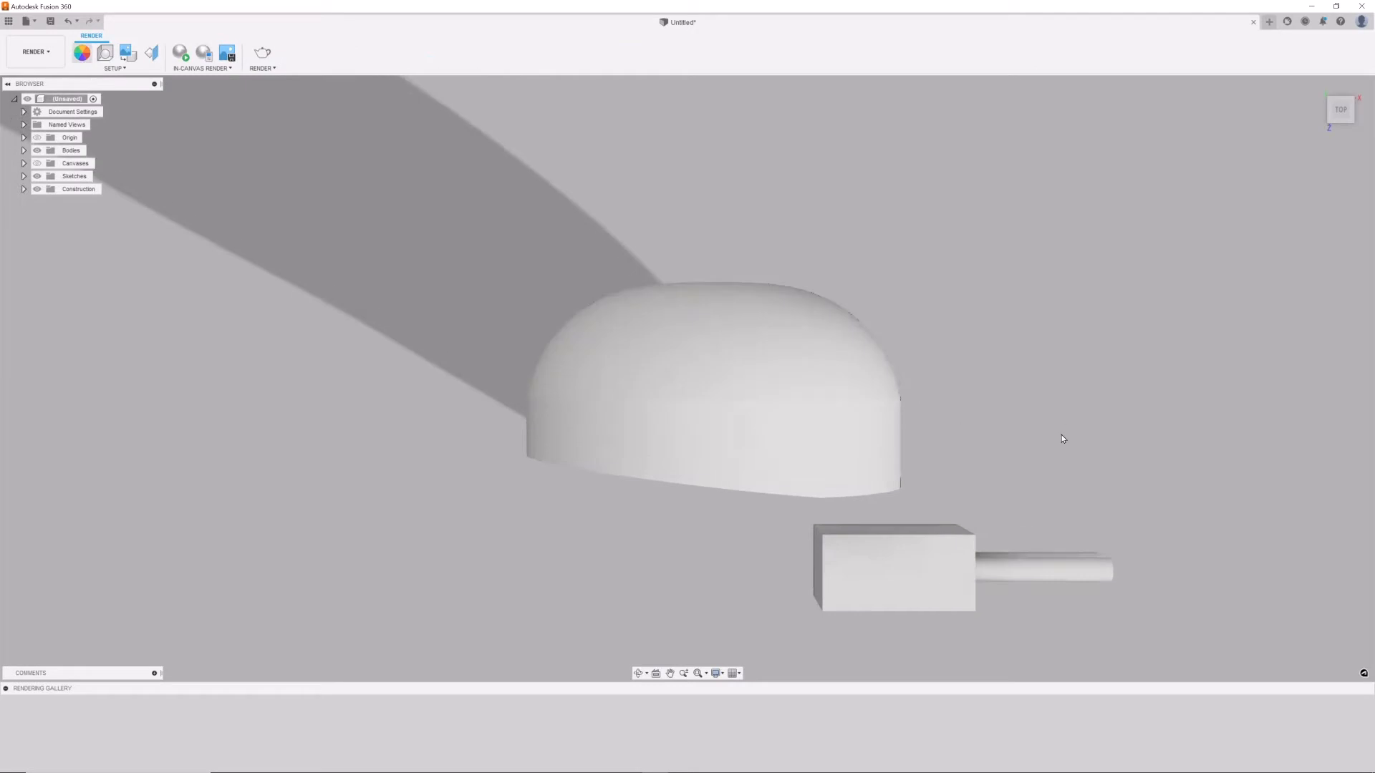
left_click(80, 53)
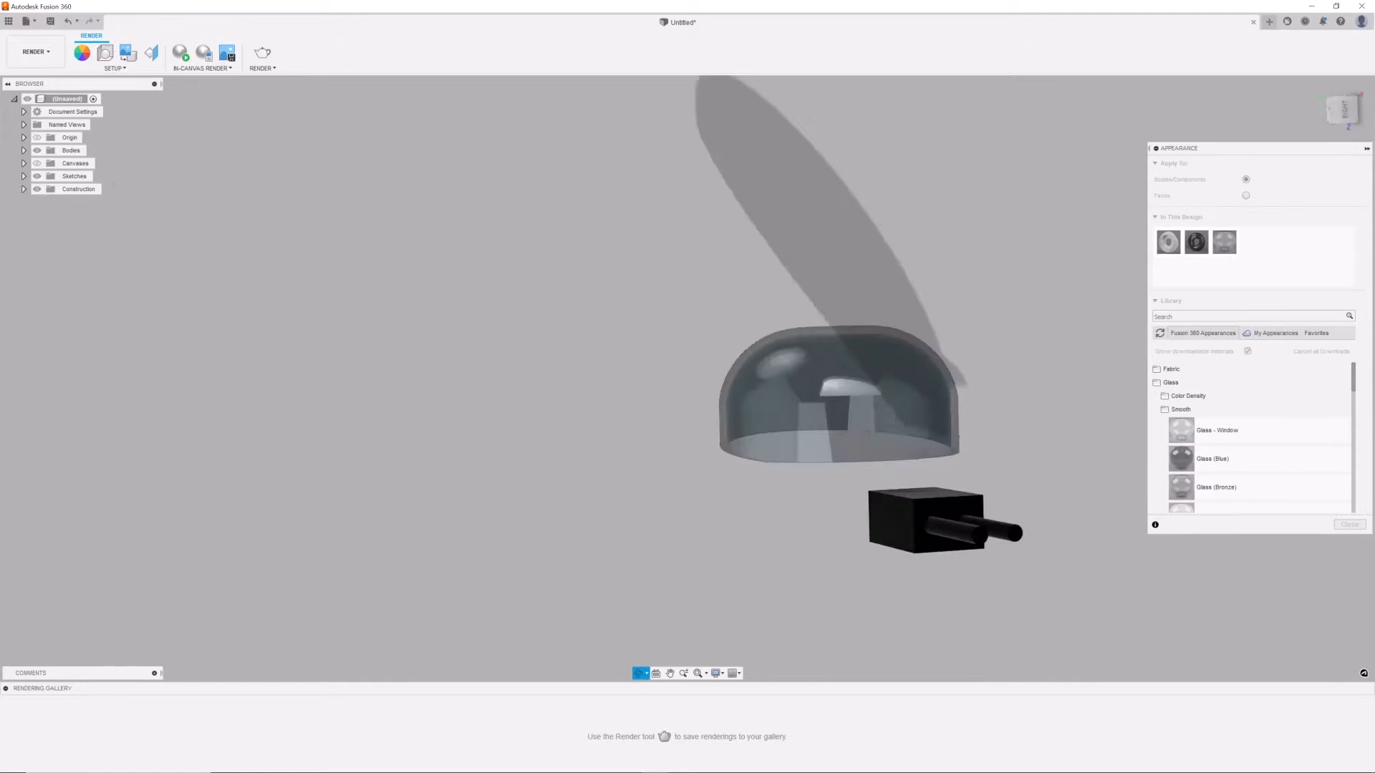
left_click(260, 53)
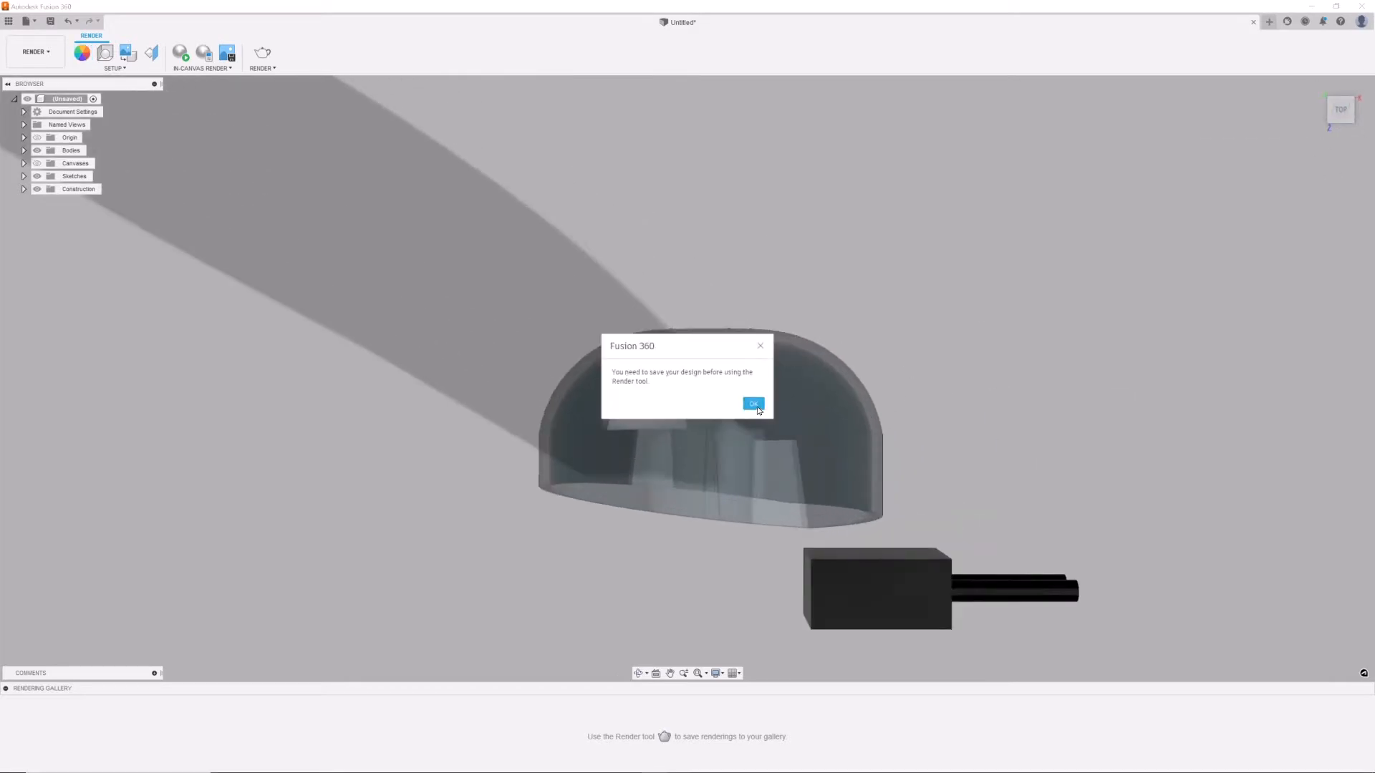
left_click(752, 404)
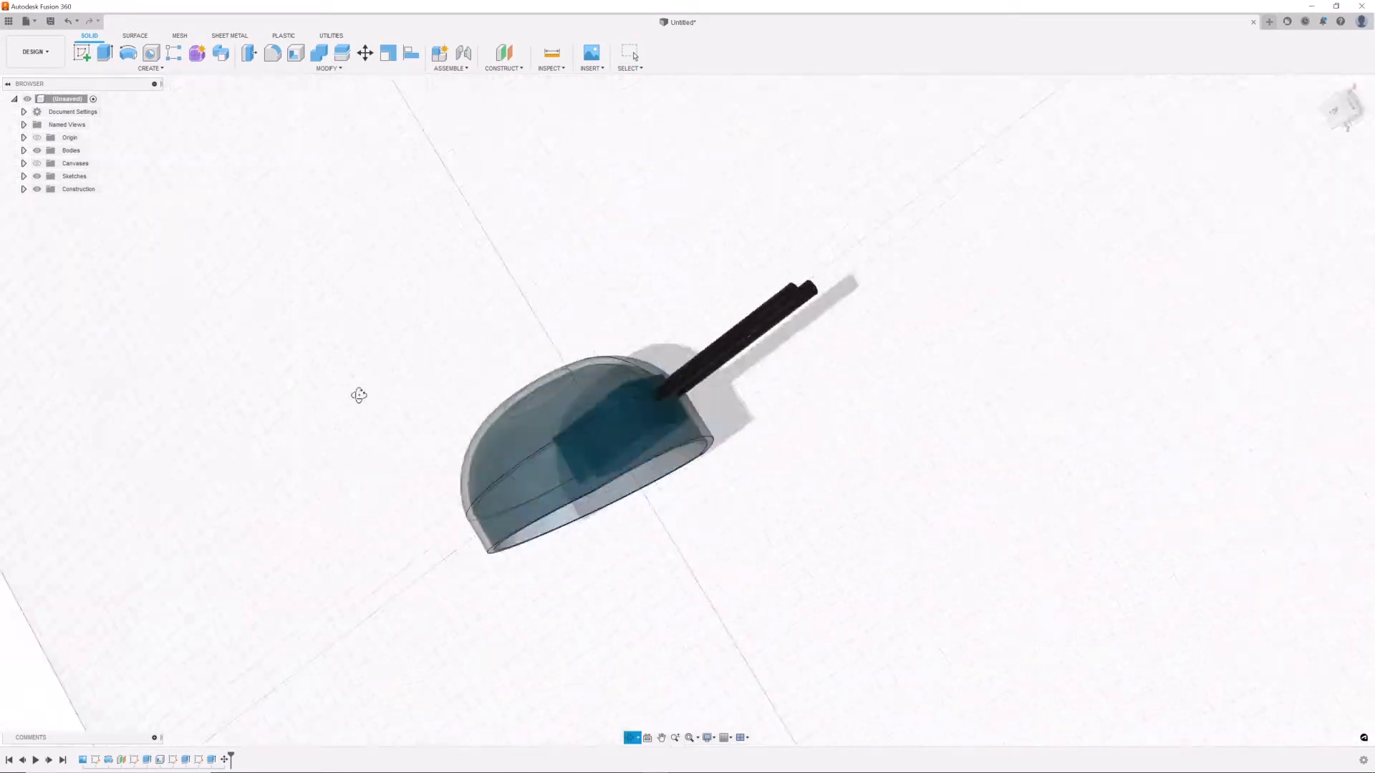
Start a new empty design for the cannon
left_click(1340, 109)
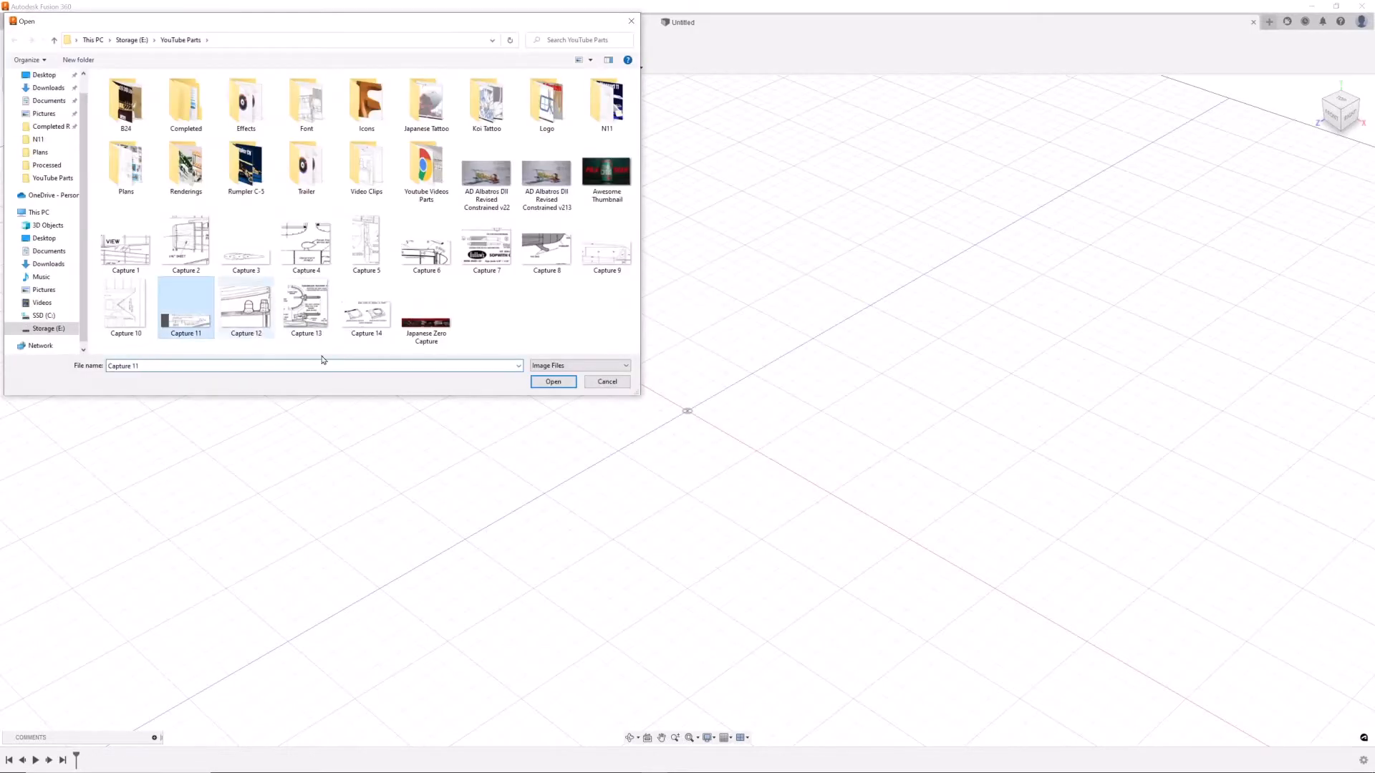
Place the Capture 11 plan at 85° Z angle, trace the cannon half-profile and start Revolve
left_click(553, 381)
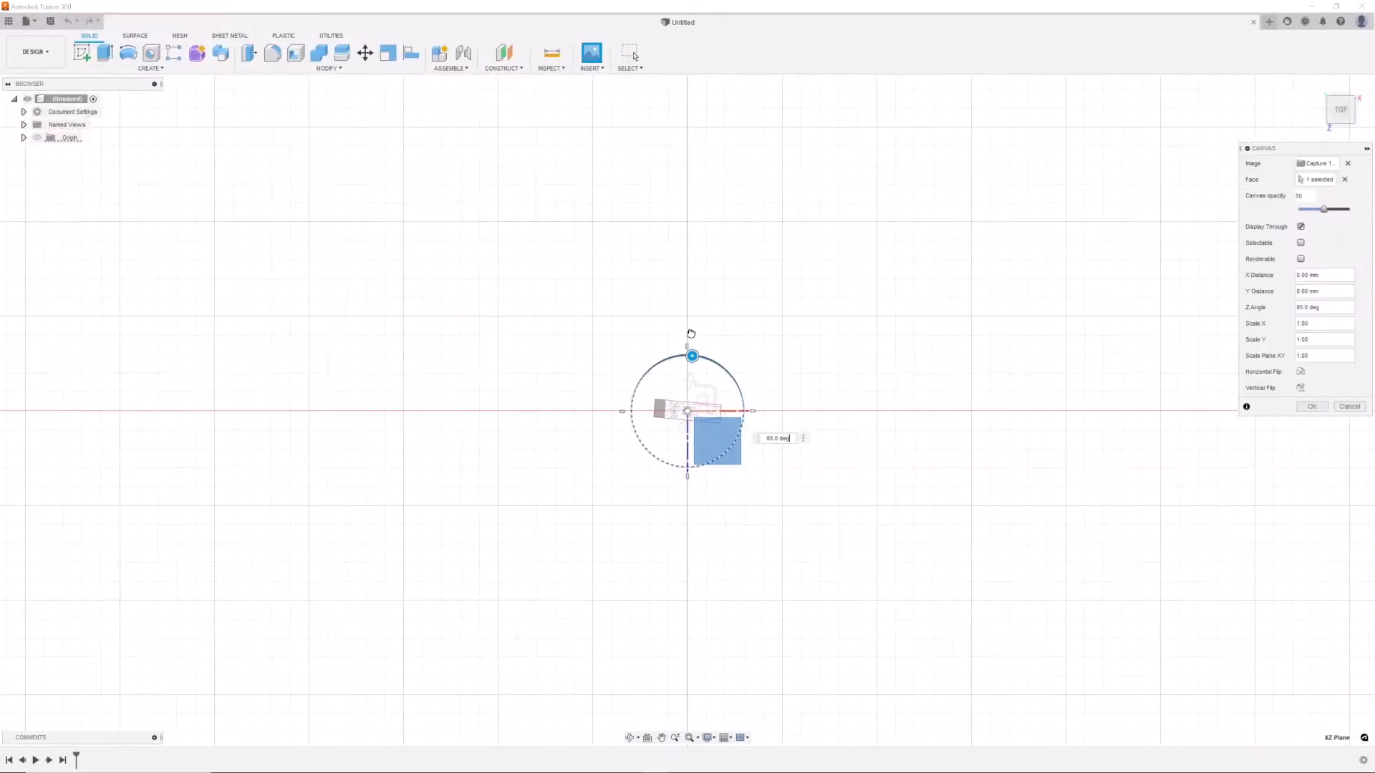
left_click(1312, 405)
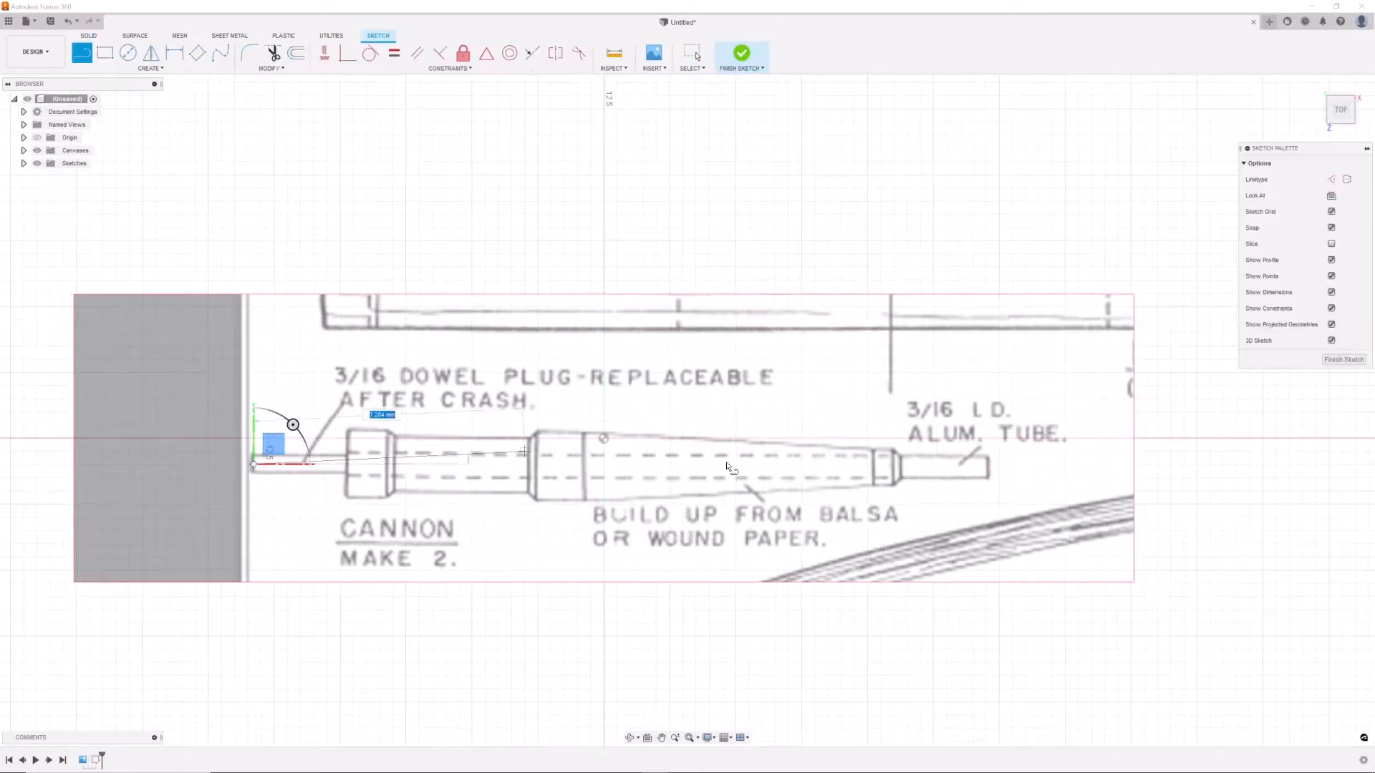
scroll("up", 3)
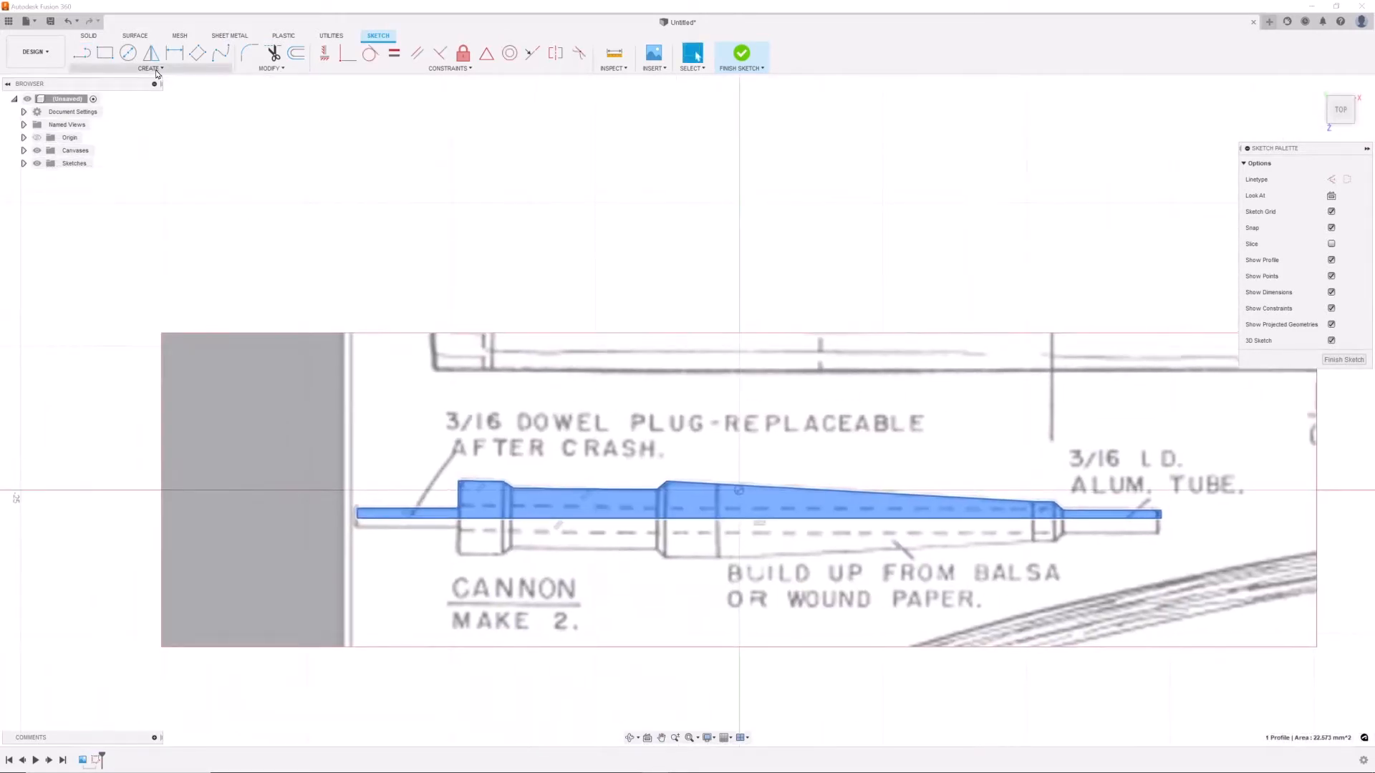
left_click(740, 53)
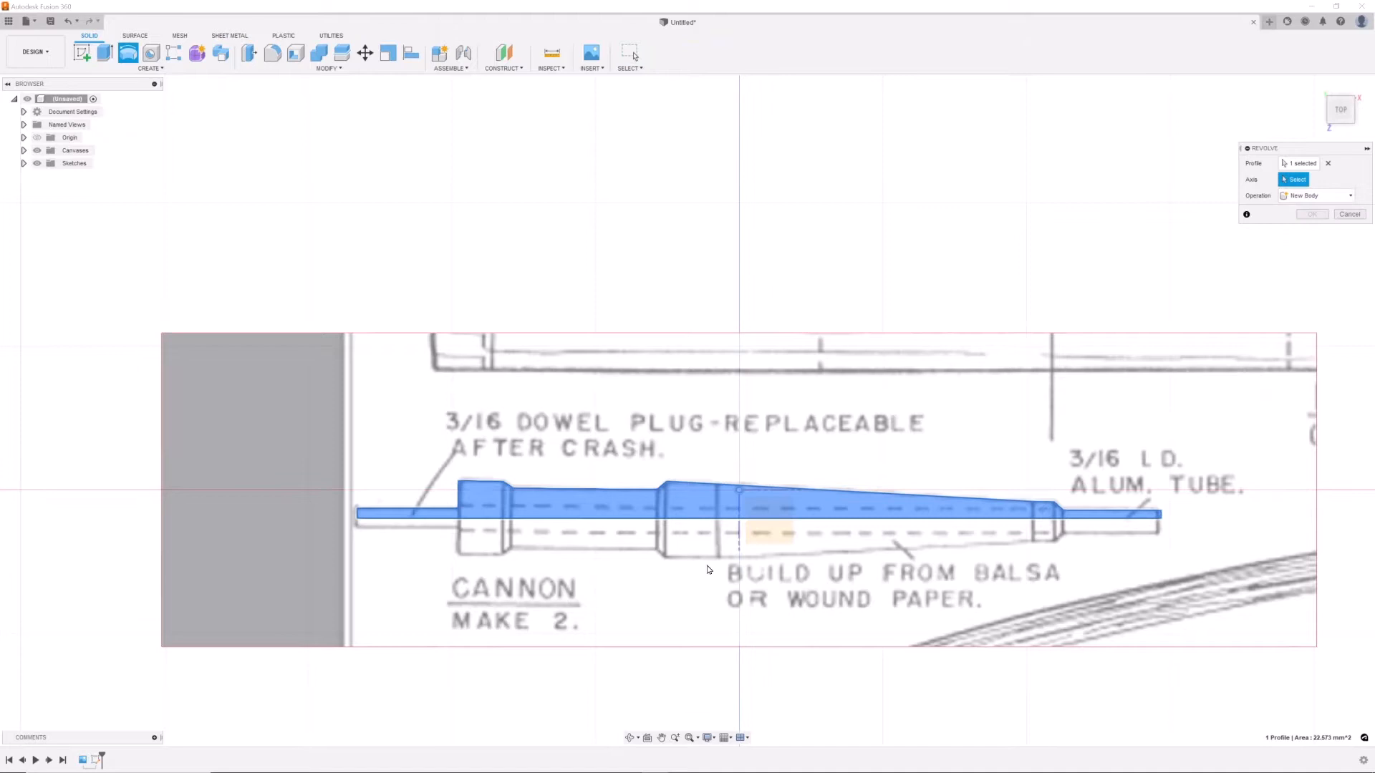
Revolve the cannon about its centreline, preview it in Render, then start a new design
left_click(1311, 214)
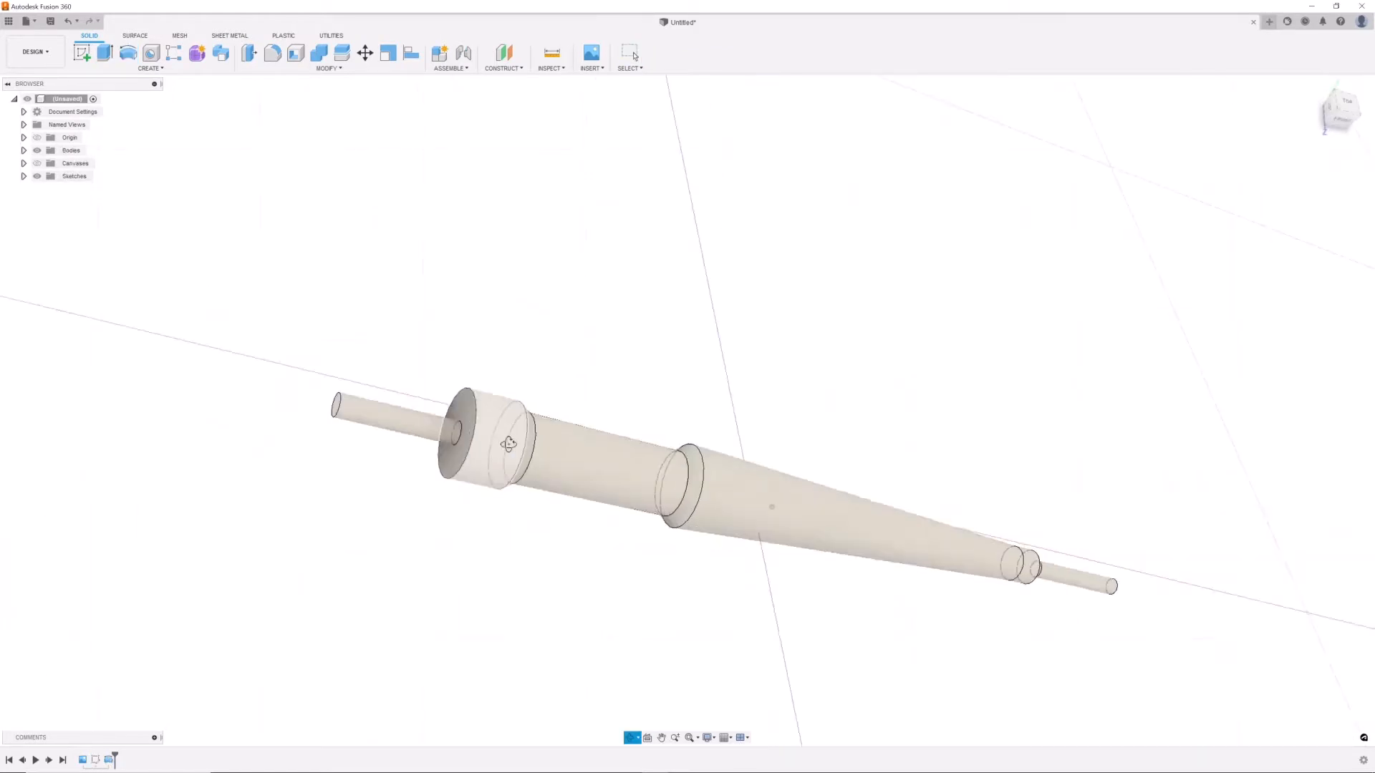
left_click(33, 52)
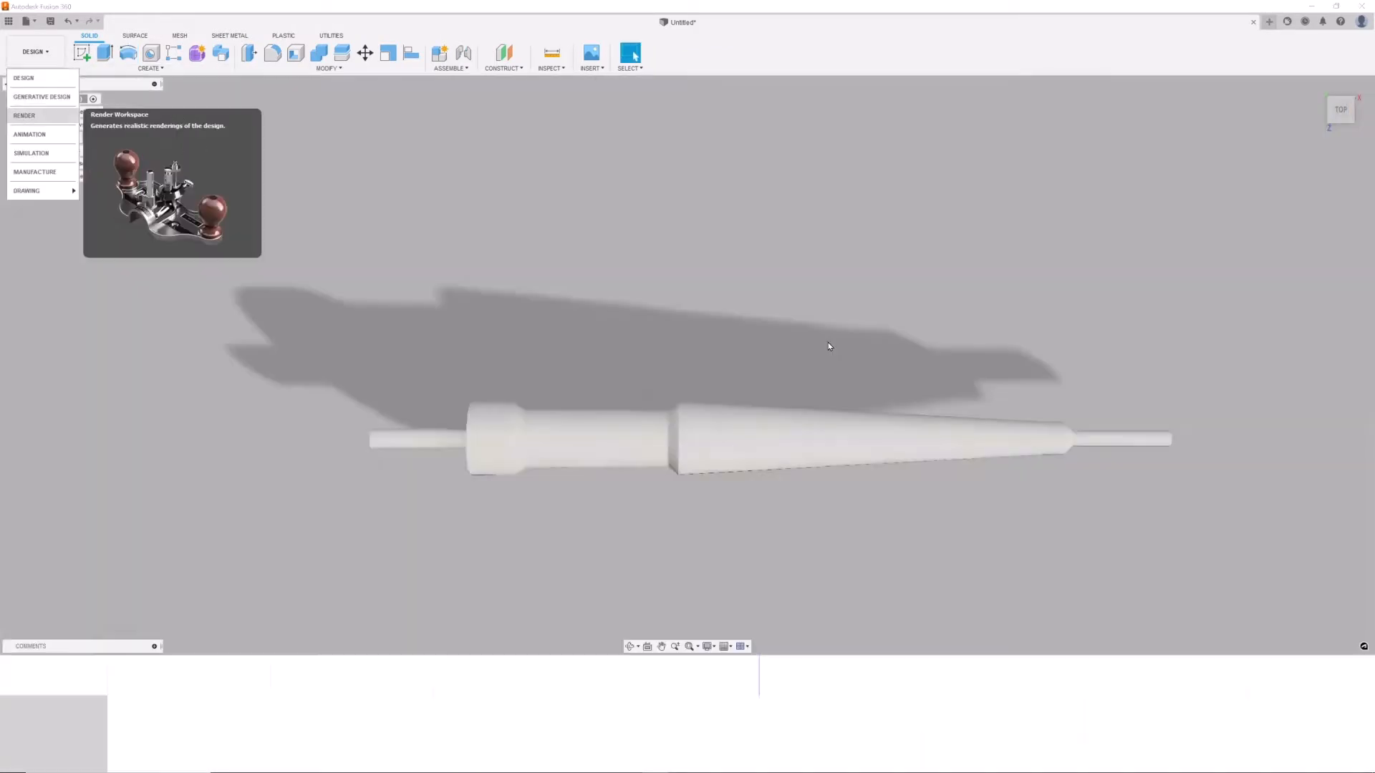
left_click(24, 114)
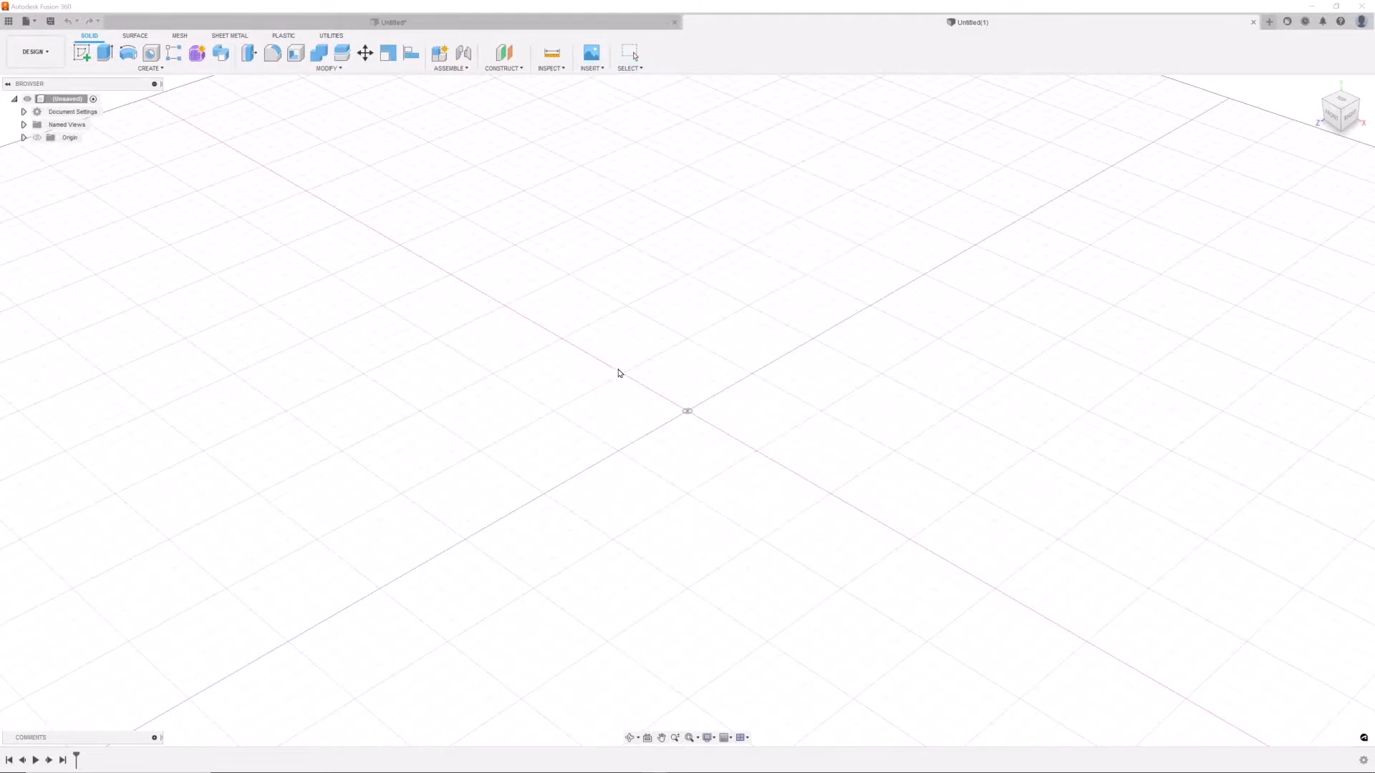
Attach the machine gun plan, trace the barrel half-profile and revolve it about its centreline
left_click(590, 53)
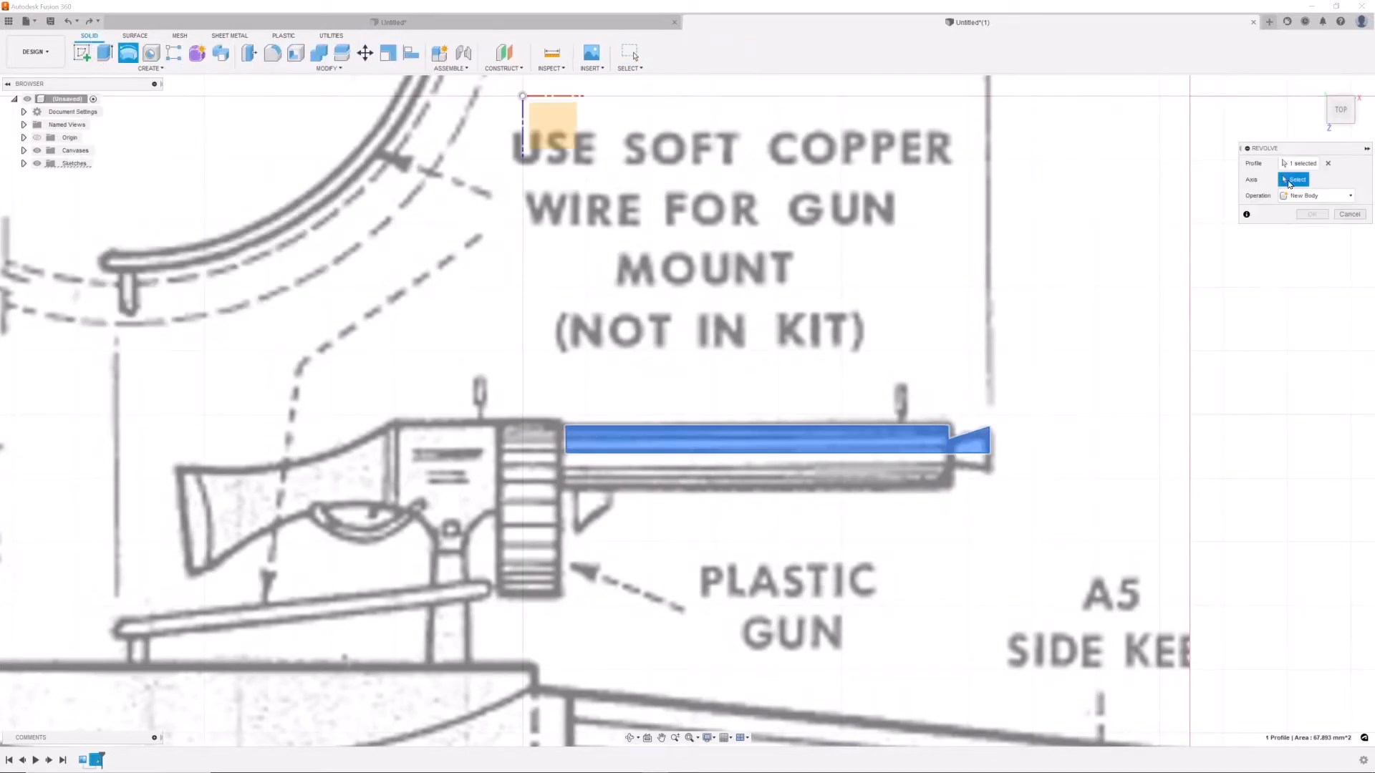
left_click(1310, 214)
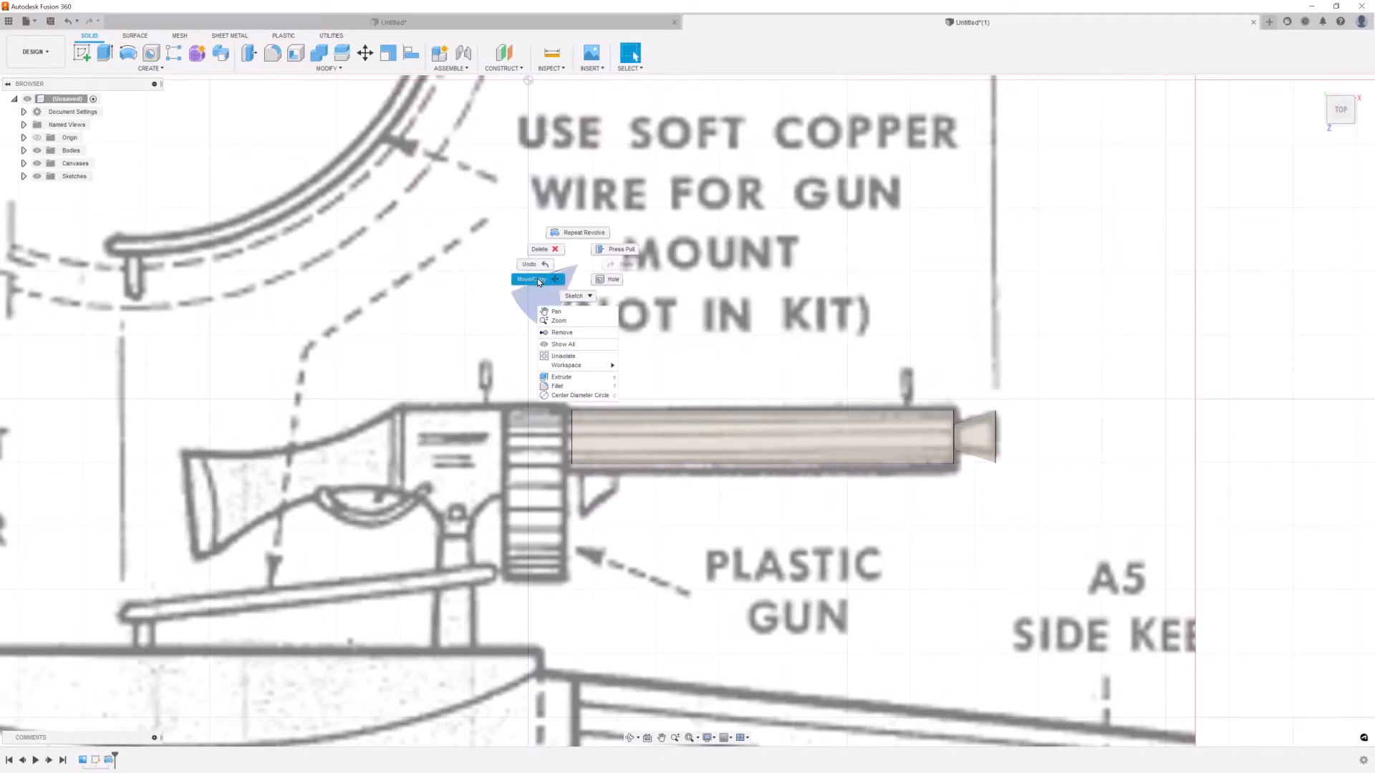
Extrude a center-diameter circle into the rear drum and select drum and barrel to move
left_click(580, 396)
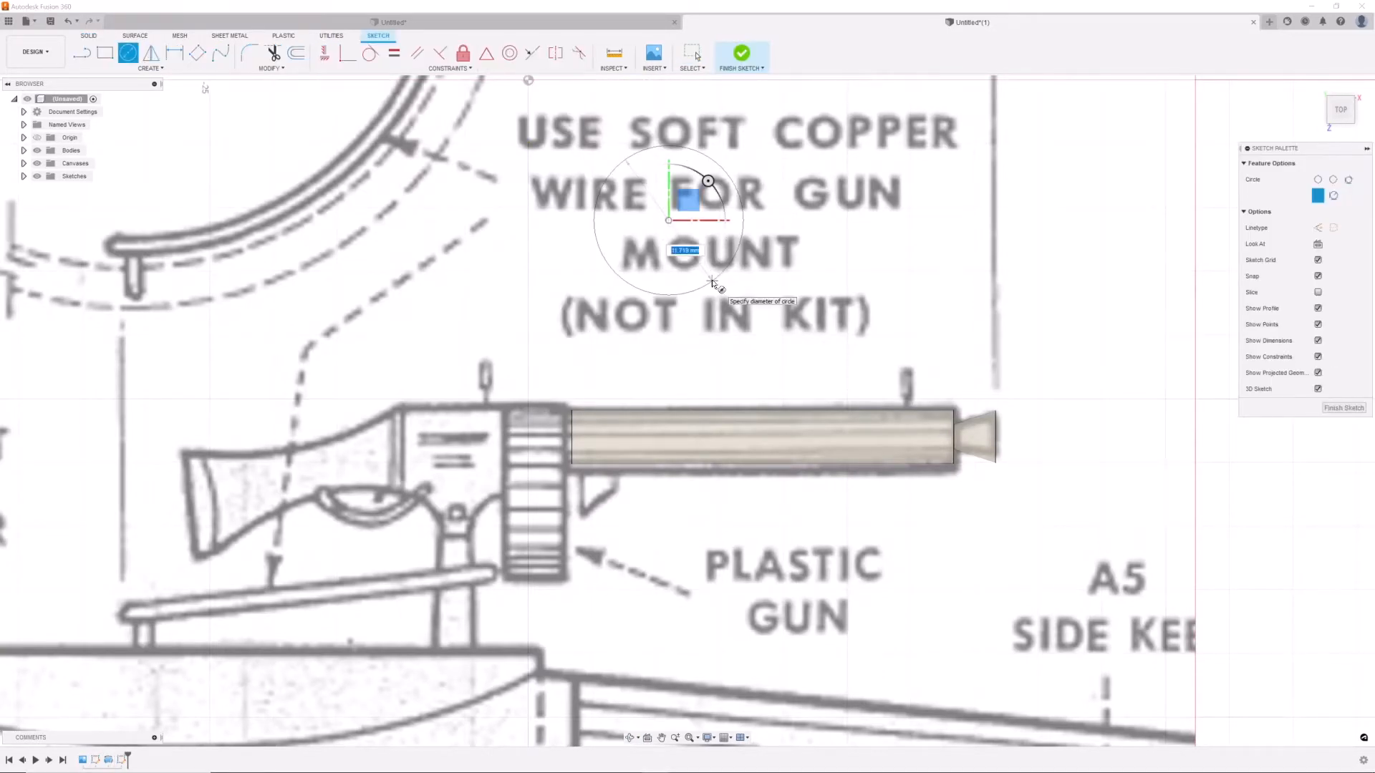
left_click(740, 53)
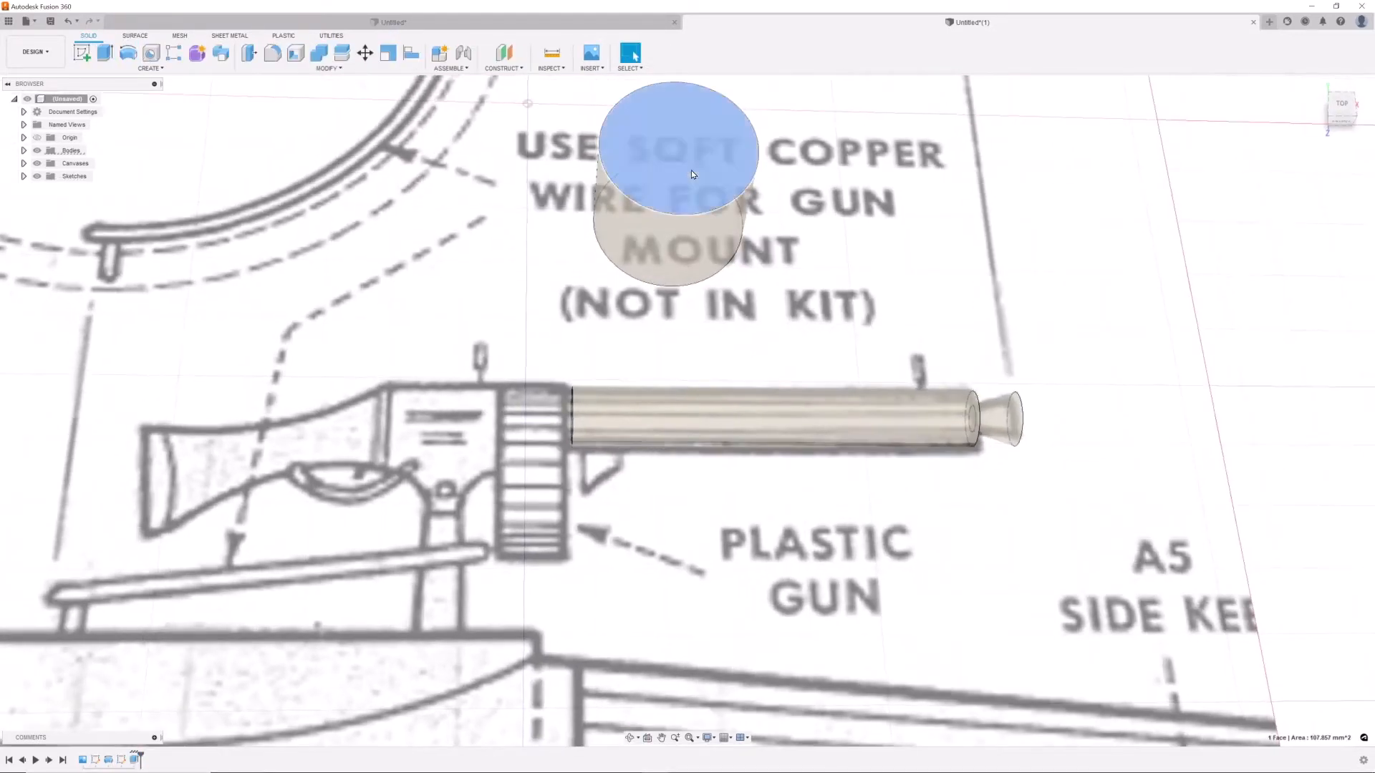
left_click(365, 53)
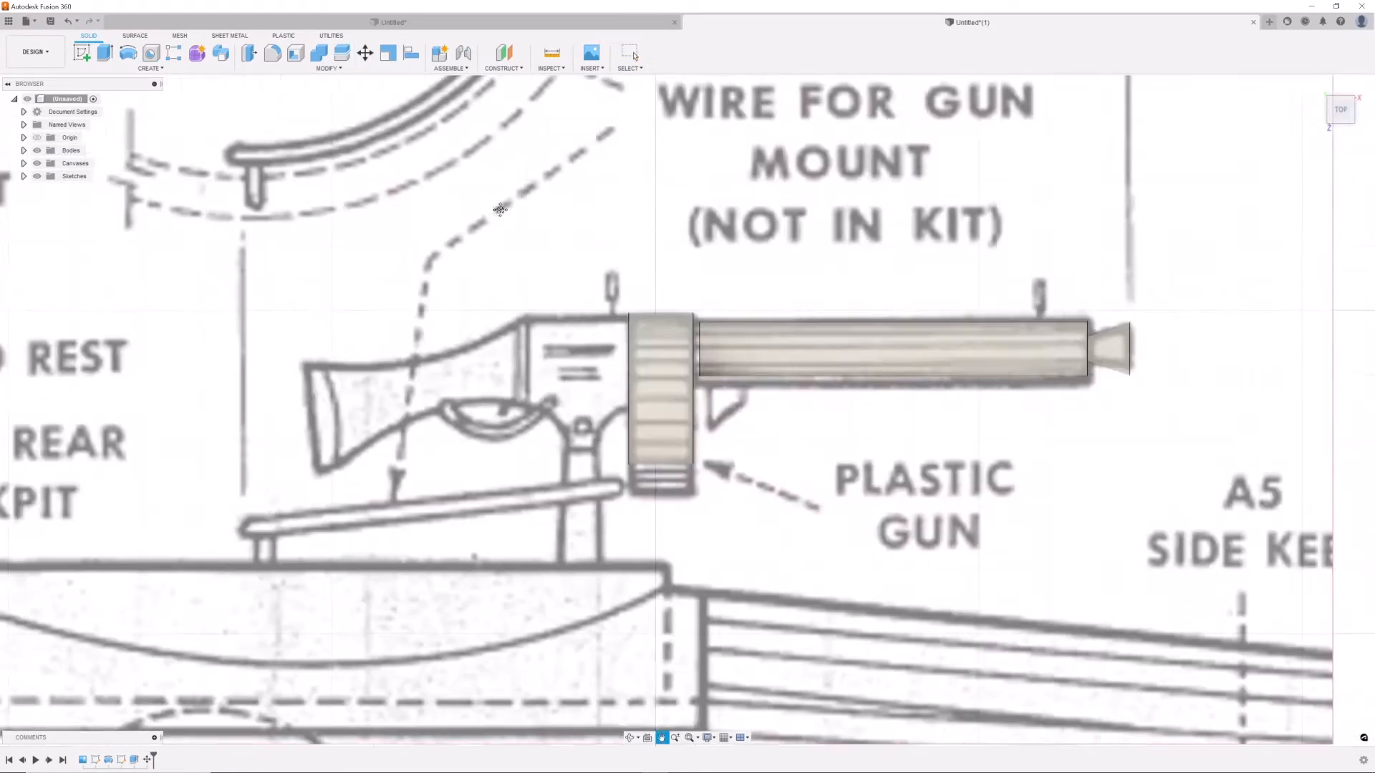
left_click(365, 53)
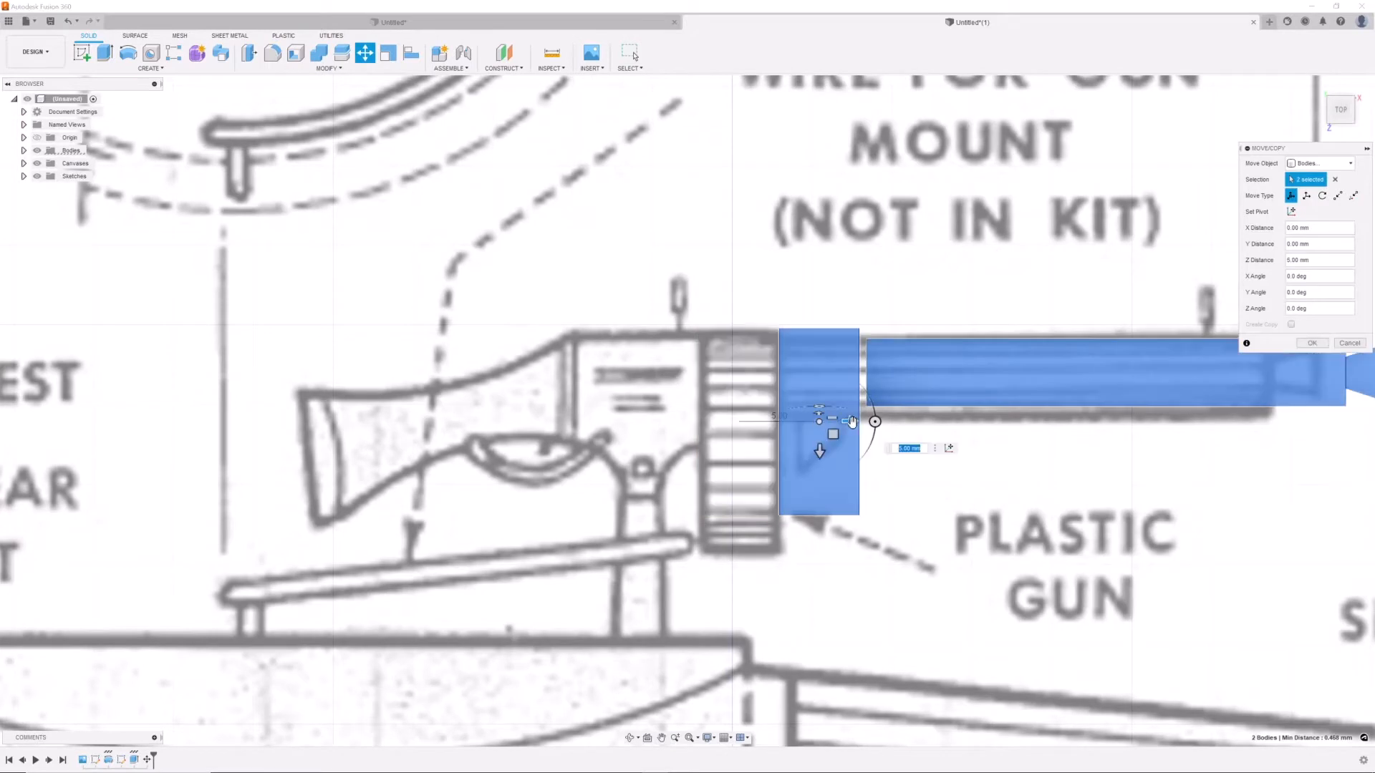
Move drum and barrel into place, trace the stock outline and extrude it to its set distance
left_click(1312, 342)
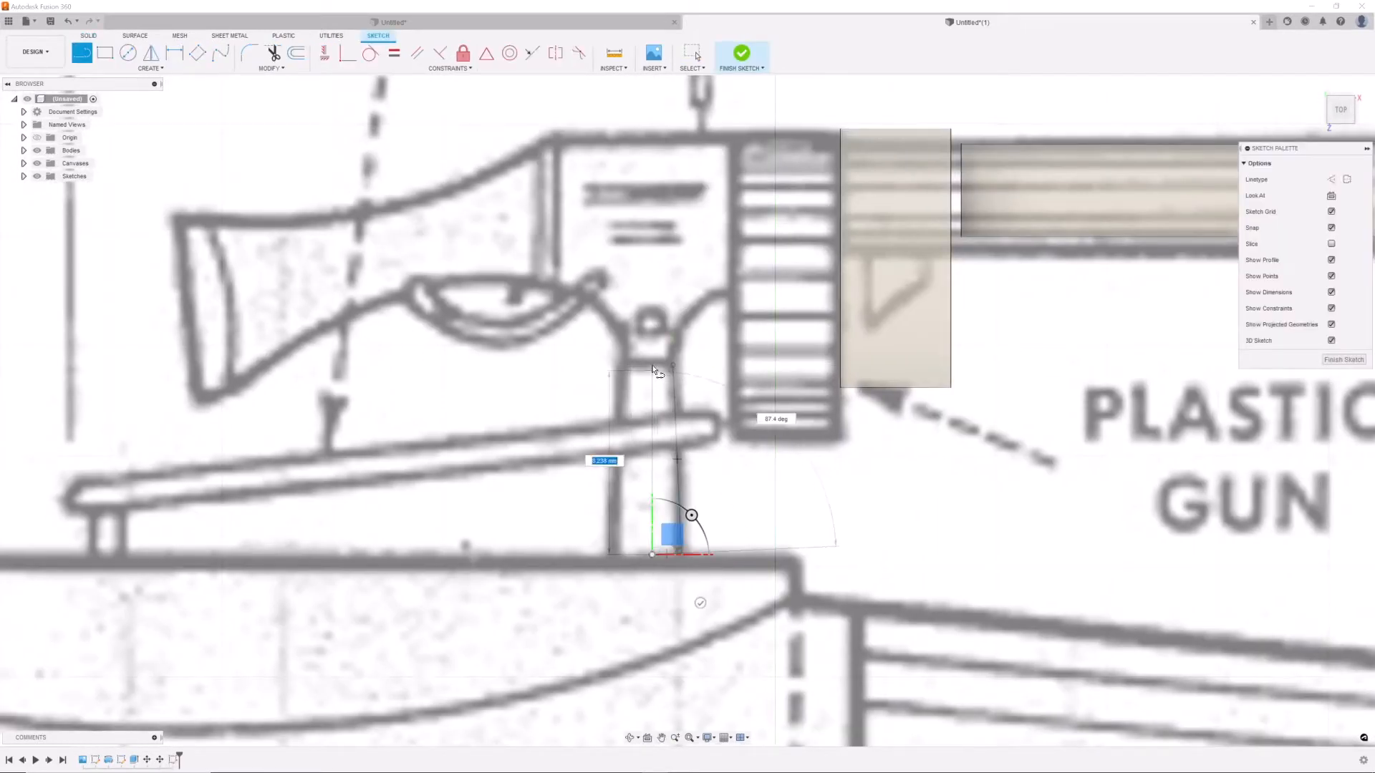
left_click(740, 53)
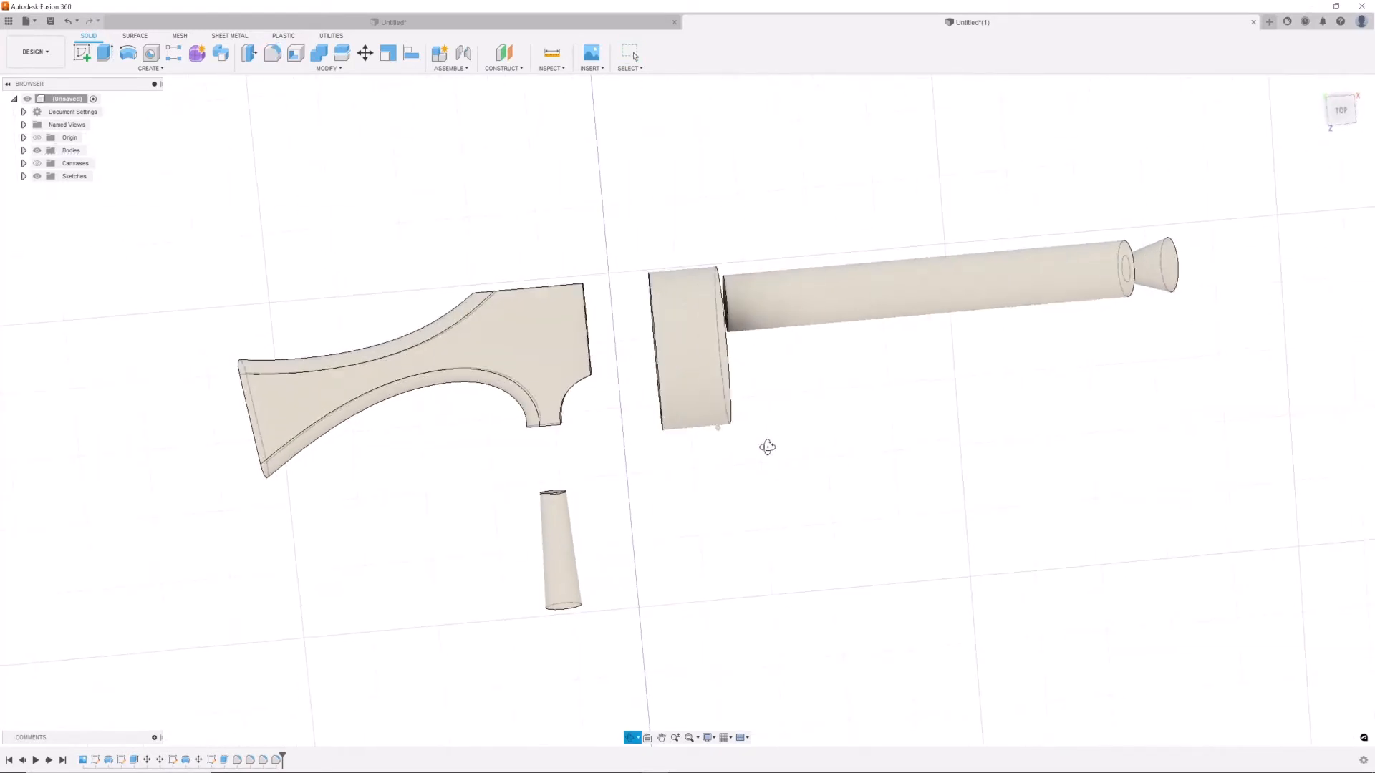
scroll("up", 3)
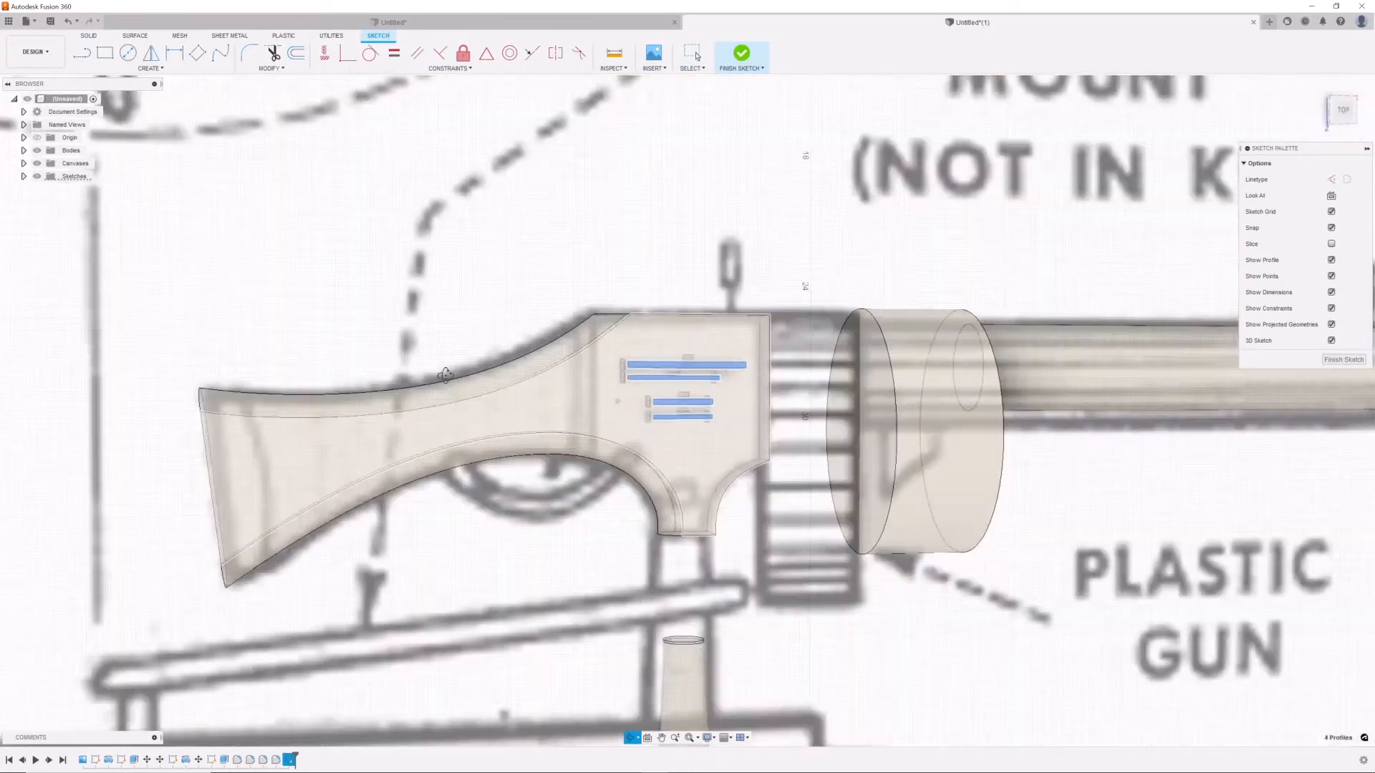
left_click(741, 53)
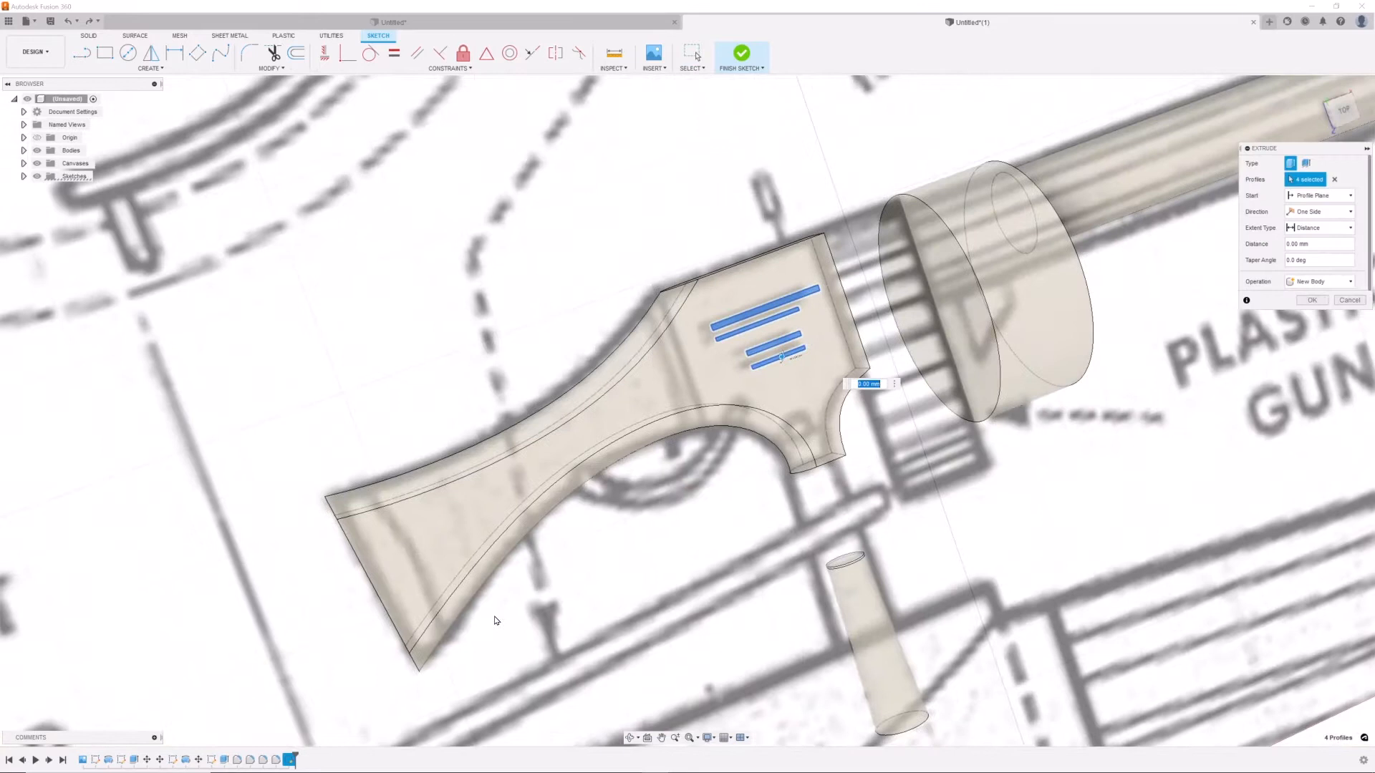
left_click(1312, 300)
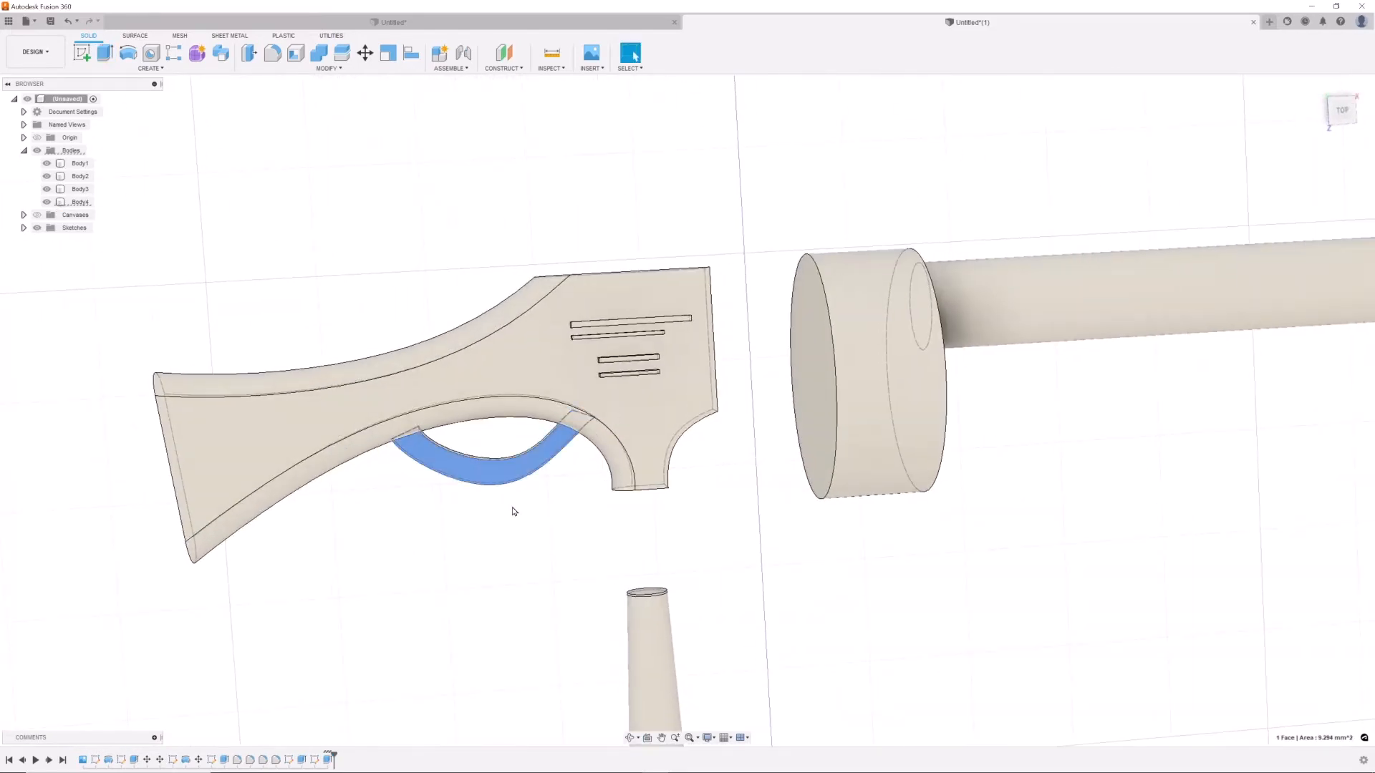
Push out the trigger guard faces with Move/Copy and slide the barrel along X to meet the drum
left_click(366, 53)
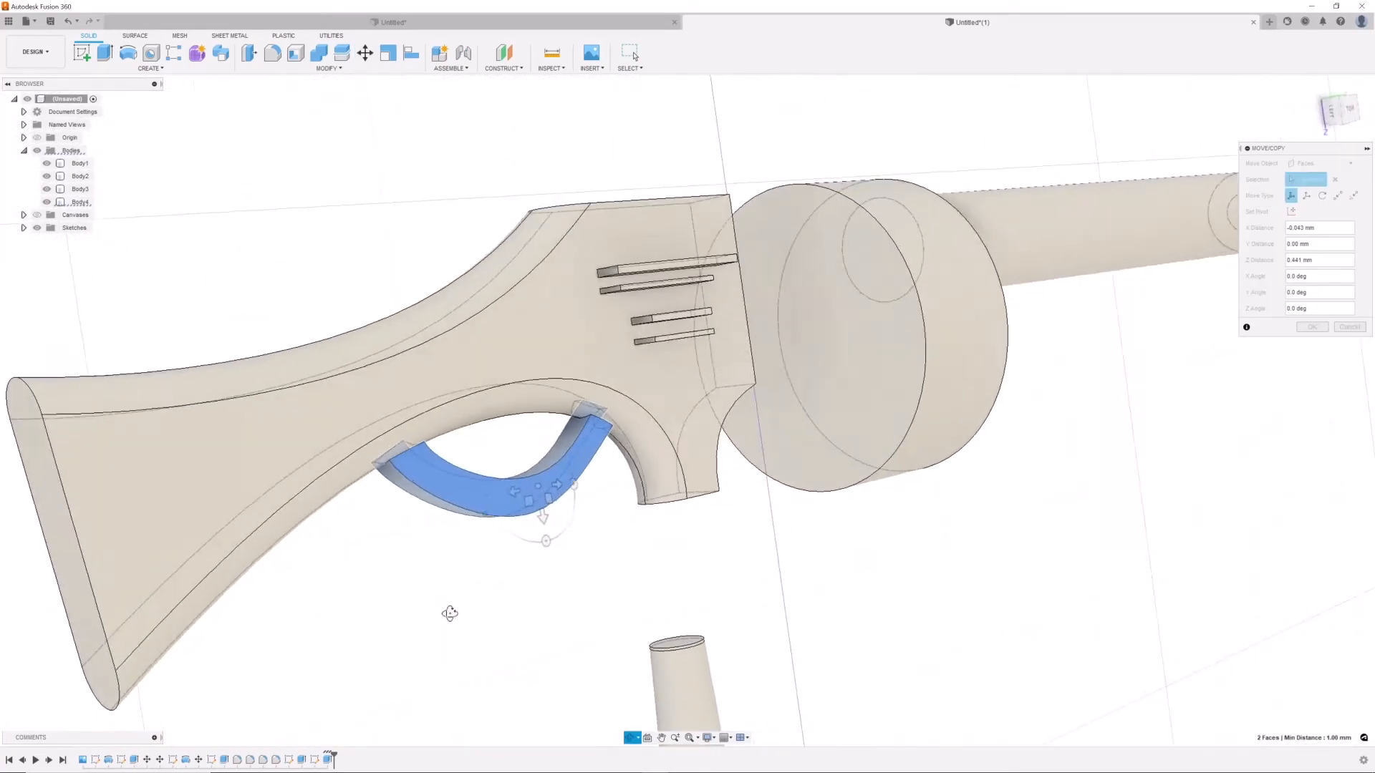
left_click(1338, 109)
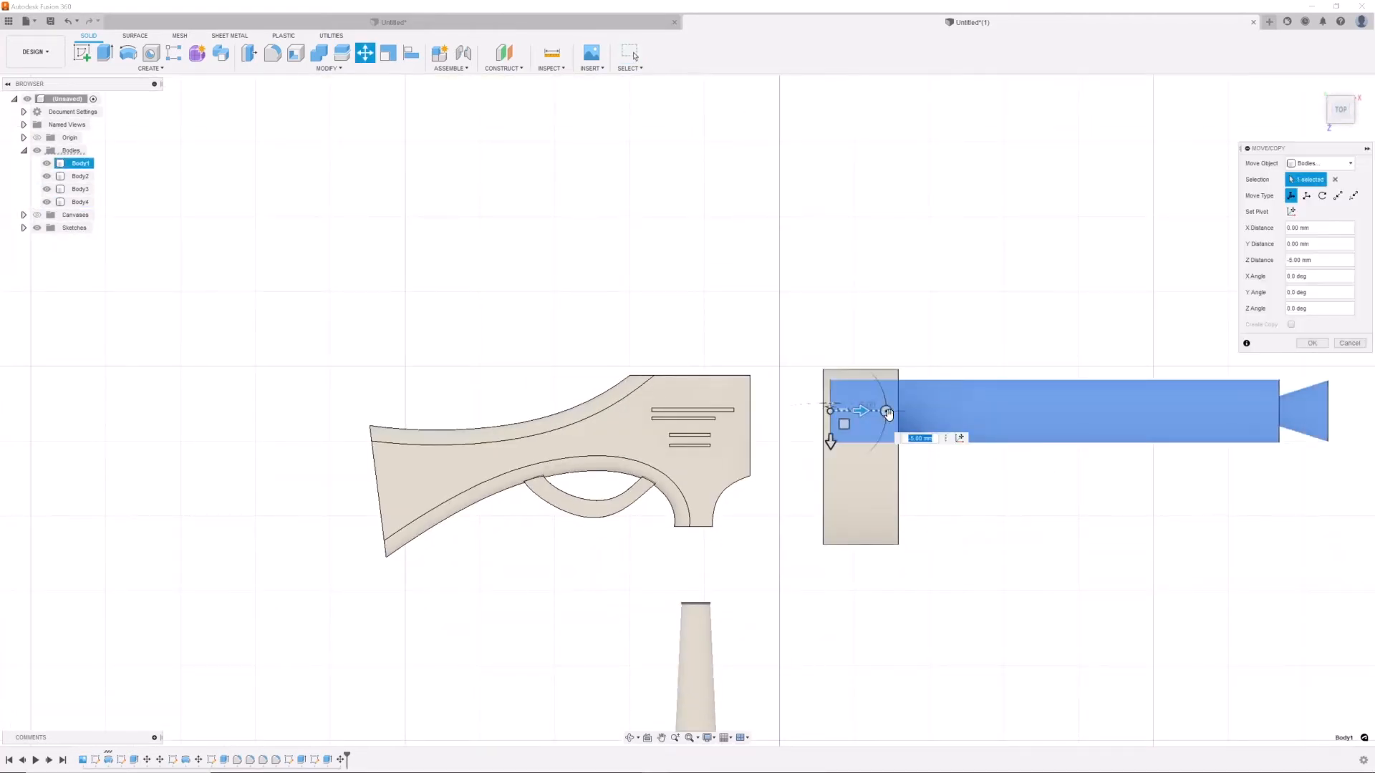
left_click(1312, 343)
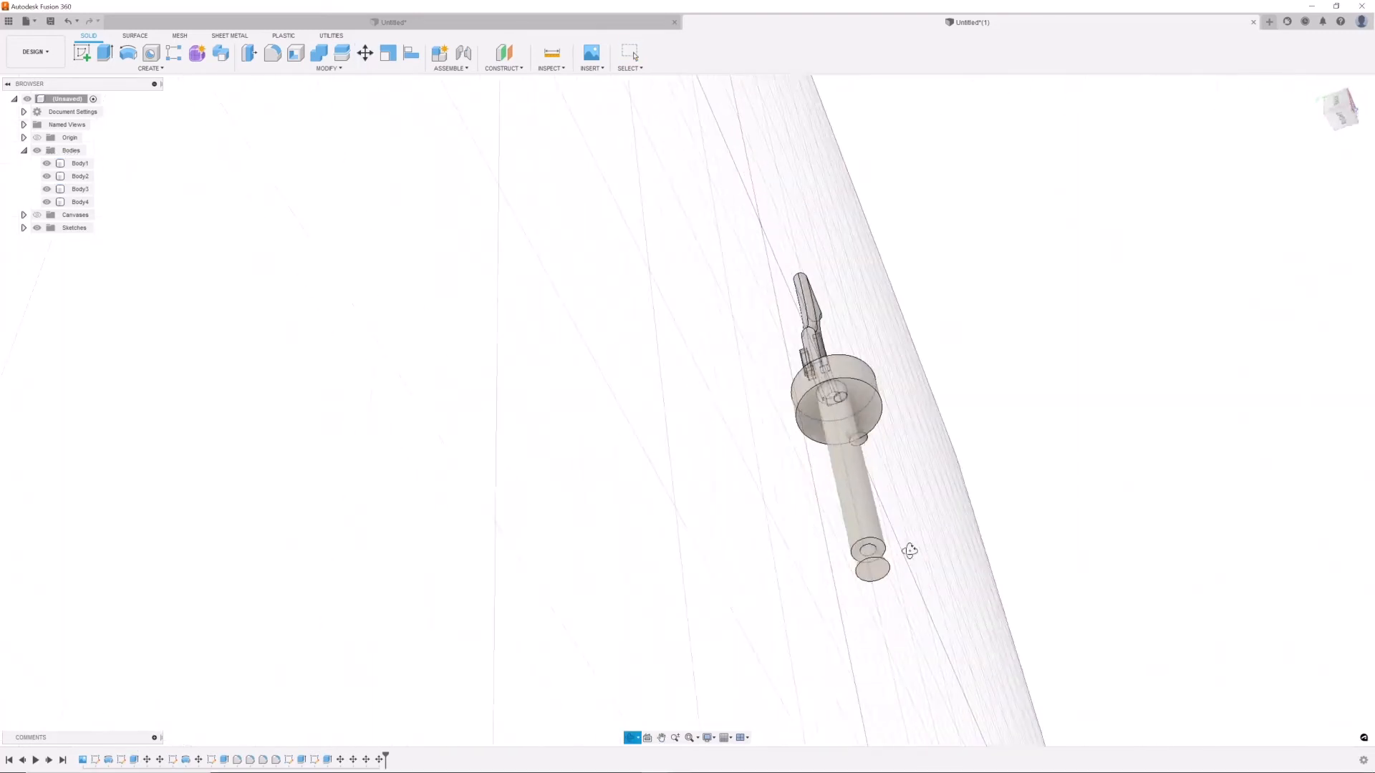
left_click(365, 53)
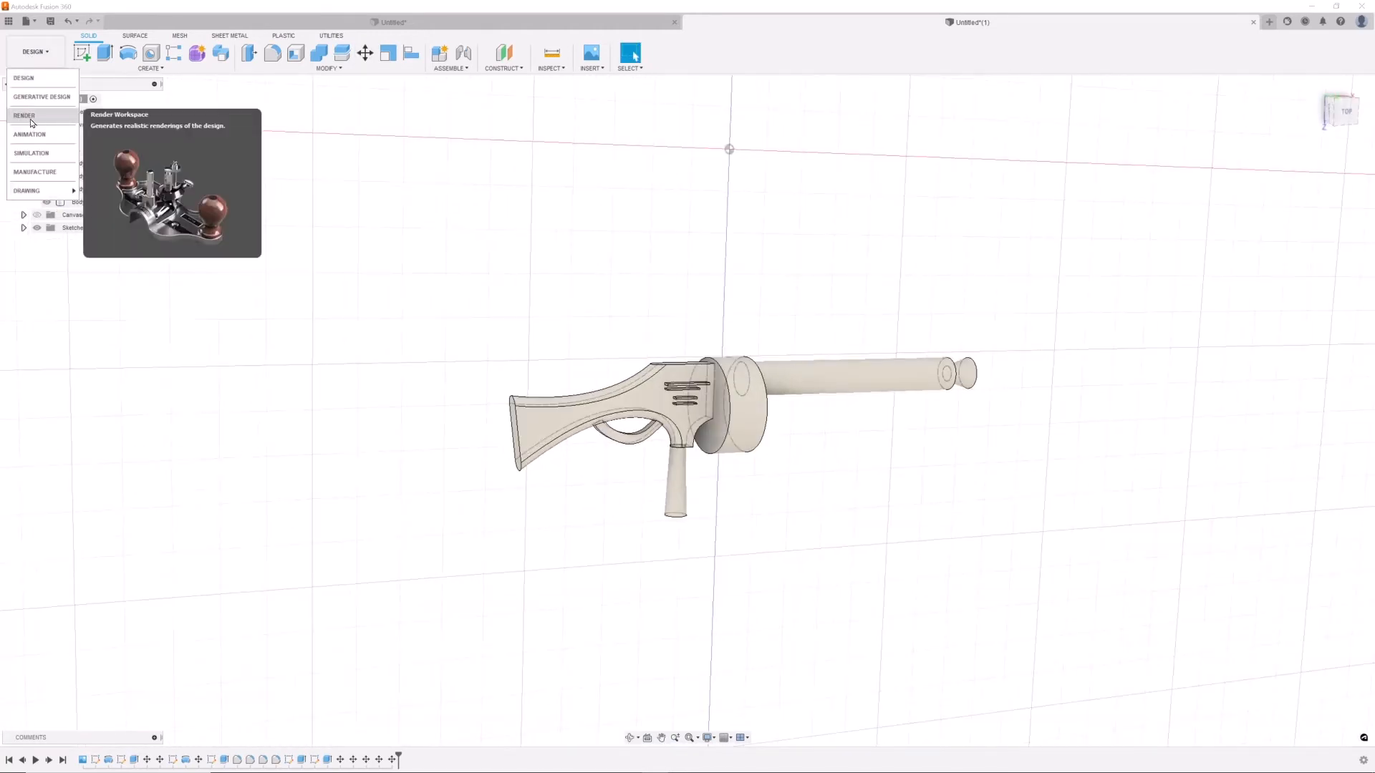
Apply Paint - Enamel Glossy (Black) to all gun bodies in Render and start In-Canvas Render
left_click(24, 114)
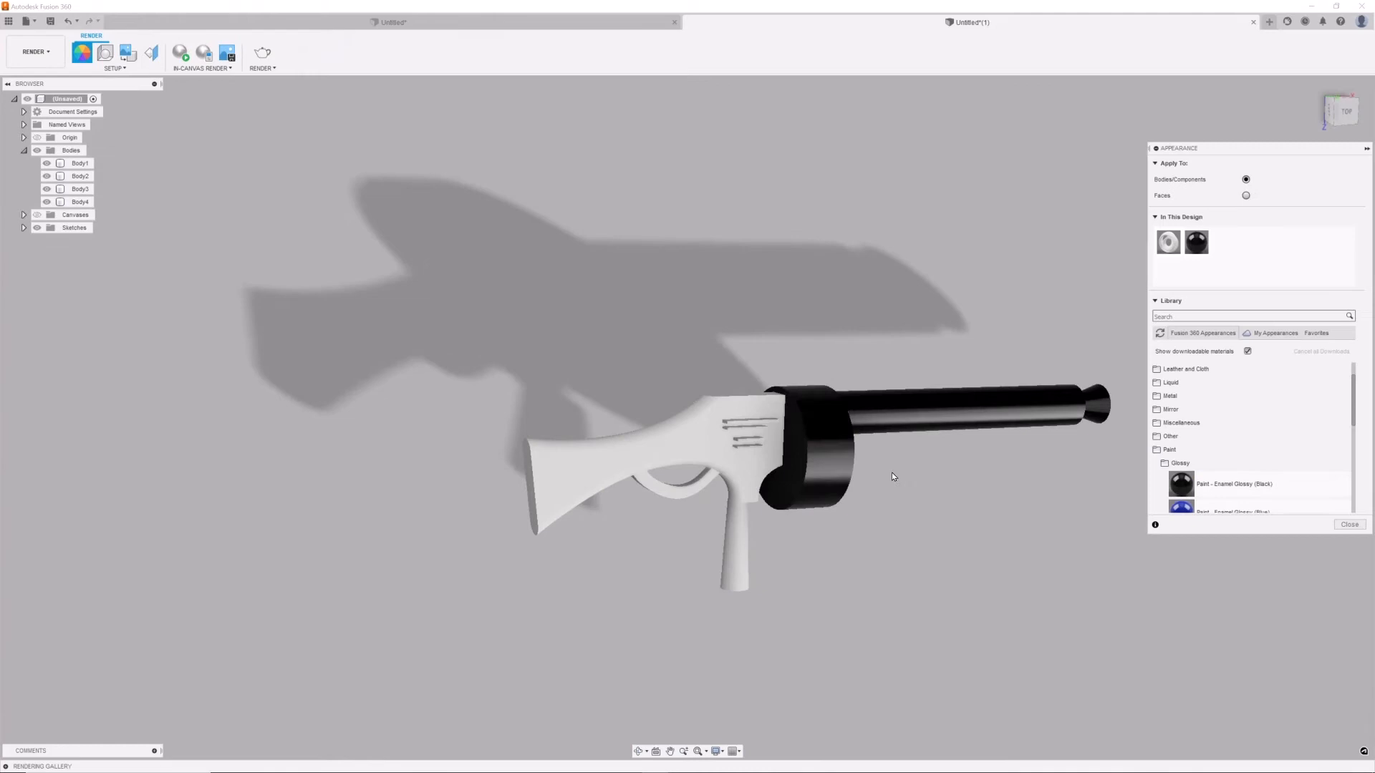
left_click(1350, 525)
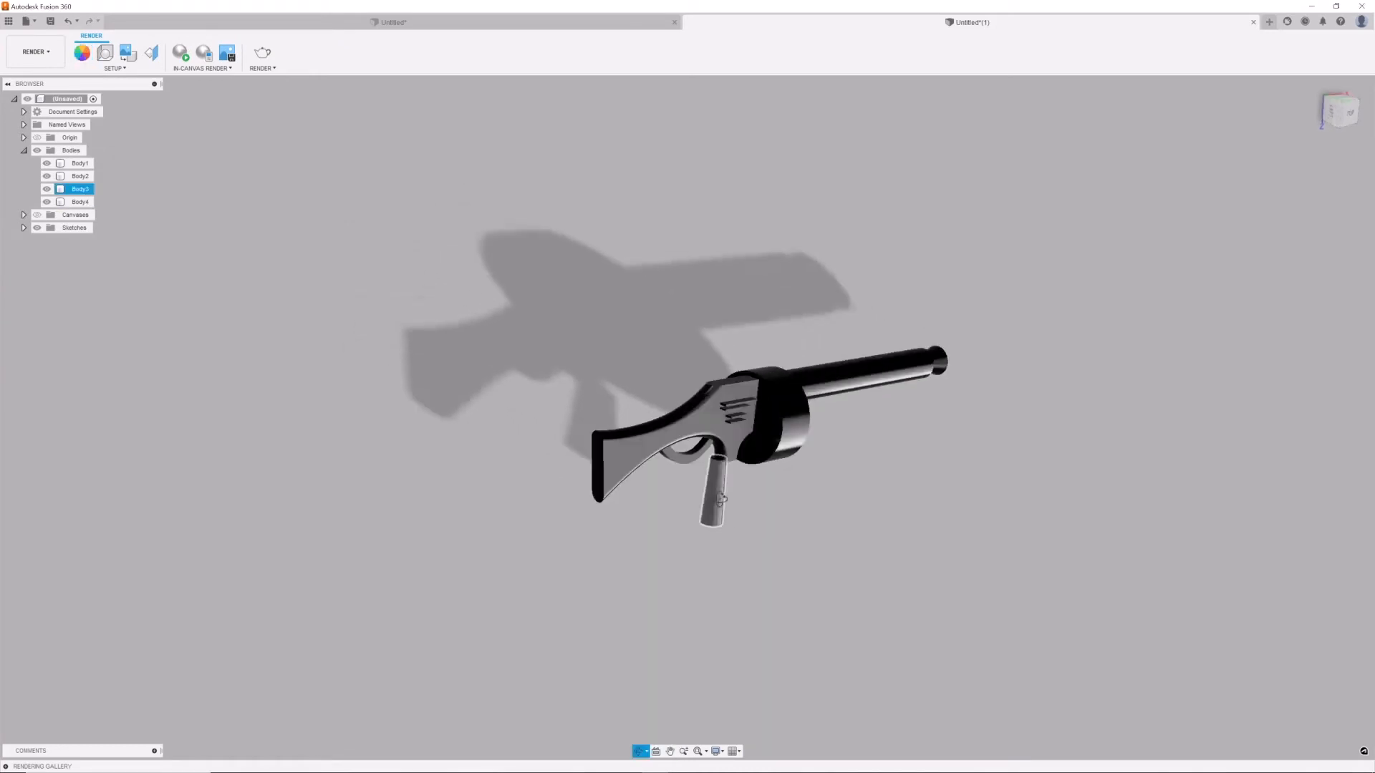
left_click(34, 52)
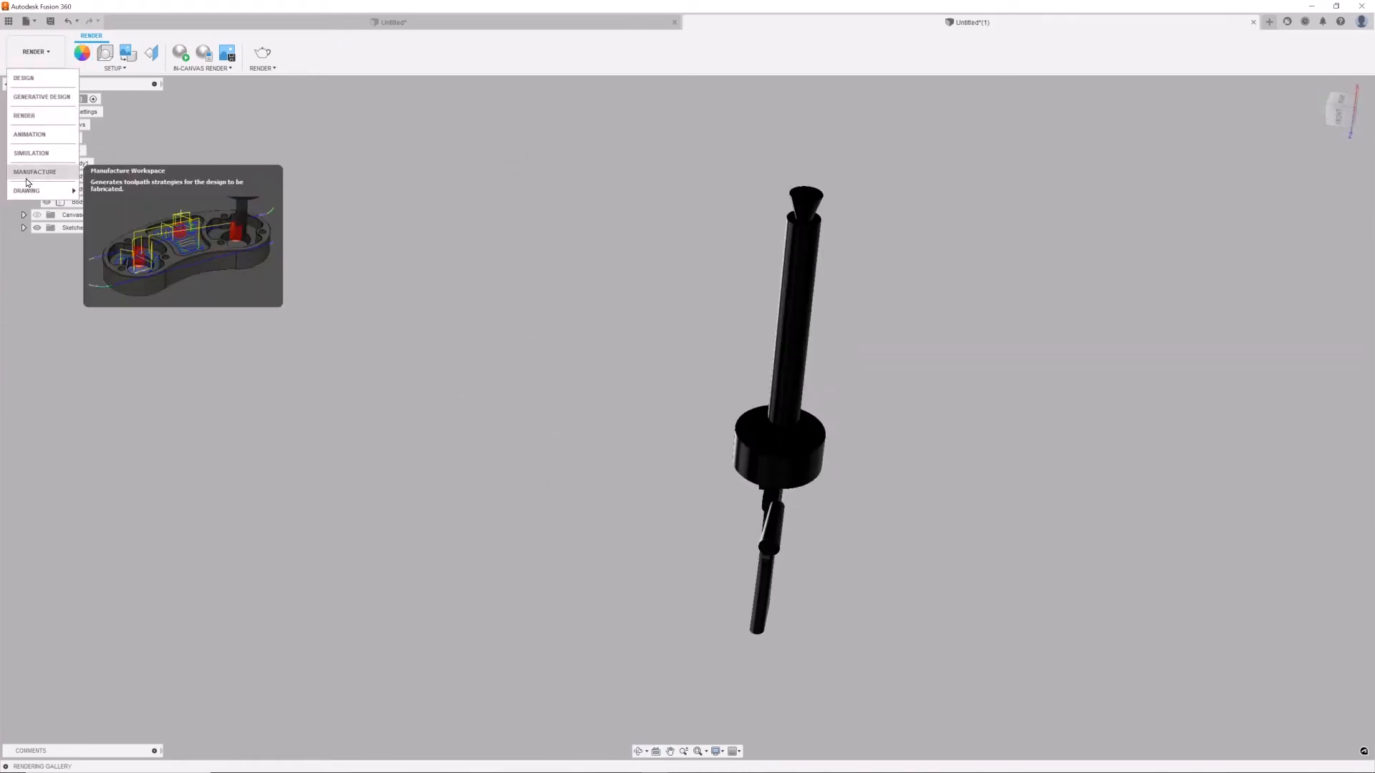
left_click(24, 77)
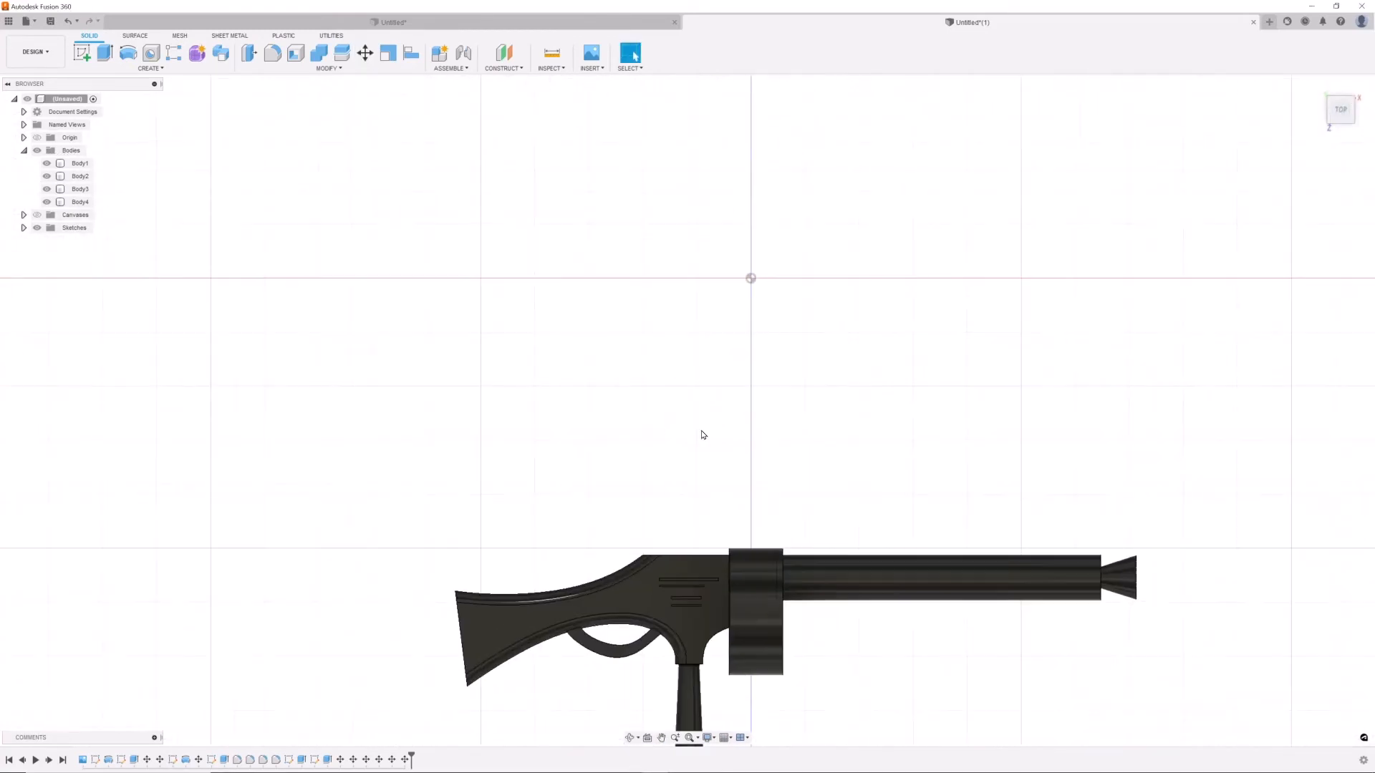
left_click(34, 51)
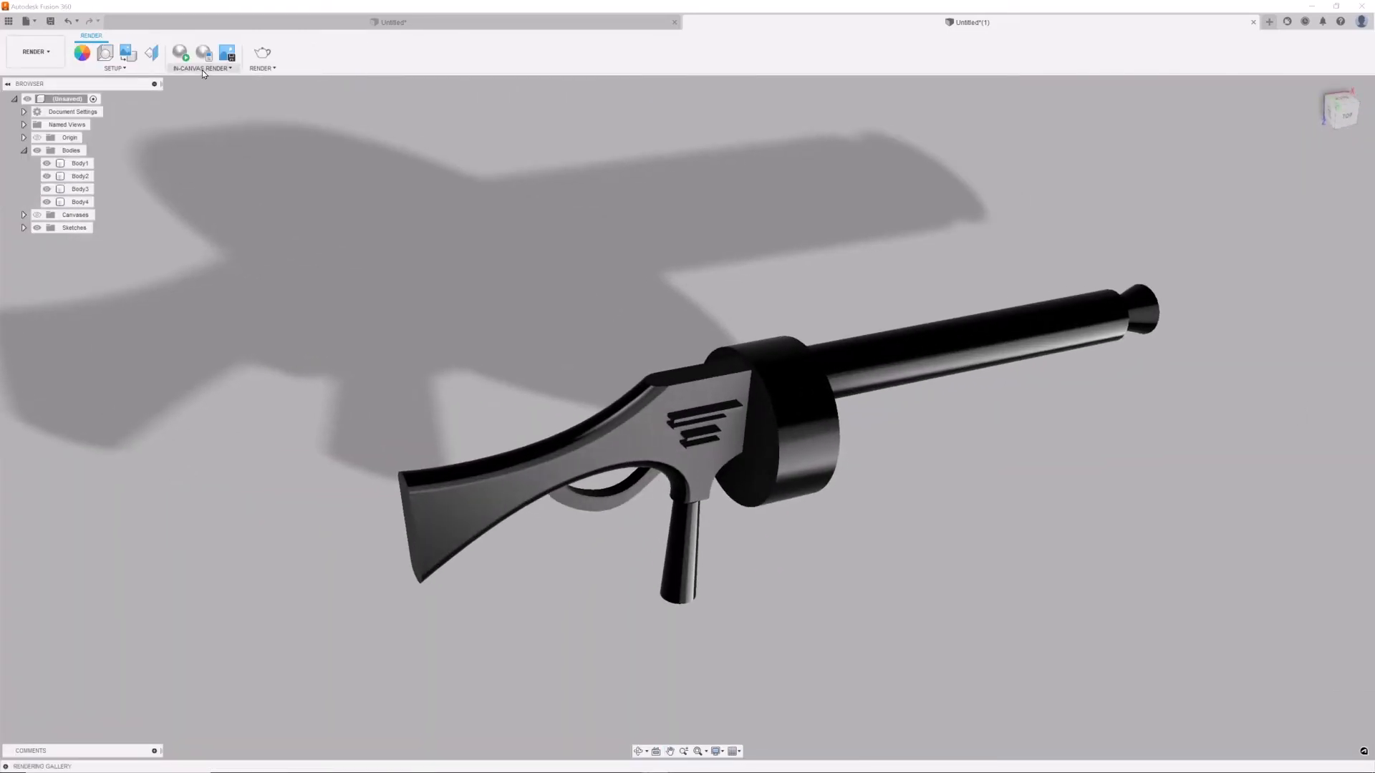
left_click(180, 53)
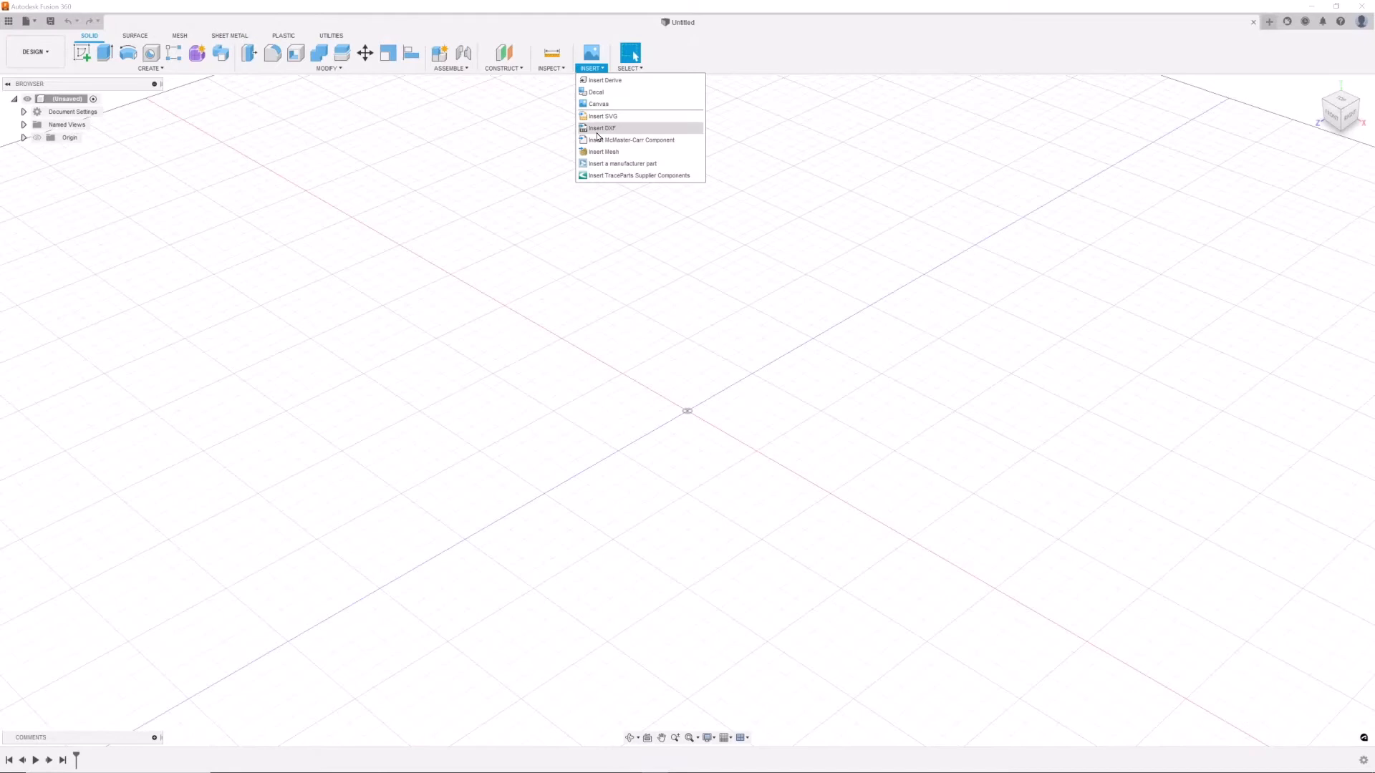
Place the cockpit plan as a canvas, extrude a line-and-arc half-disc profile and rotate it 90° upright
left_click(599, 103)
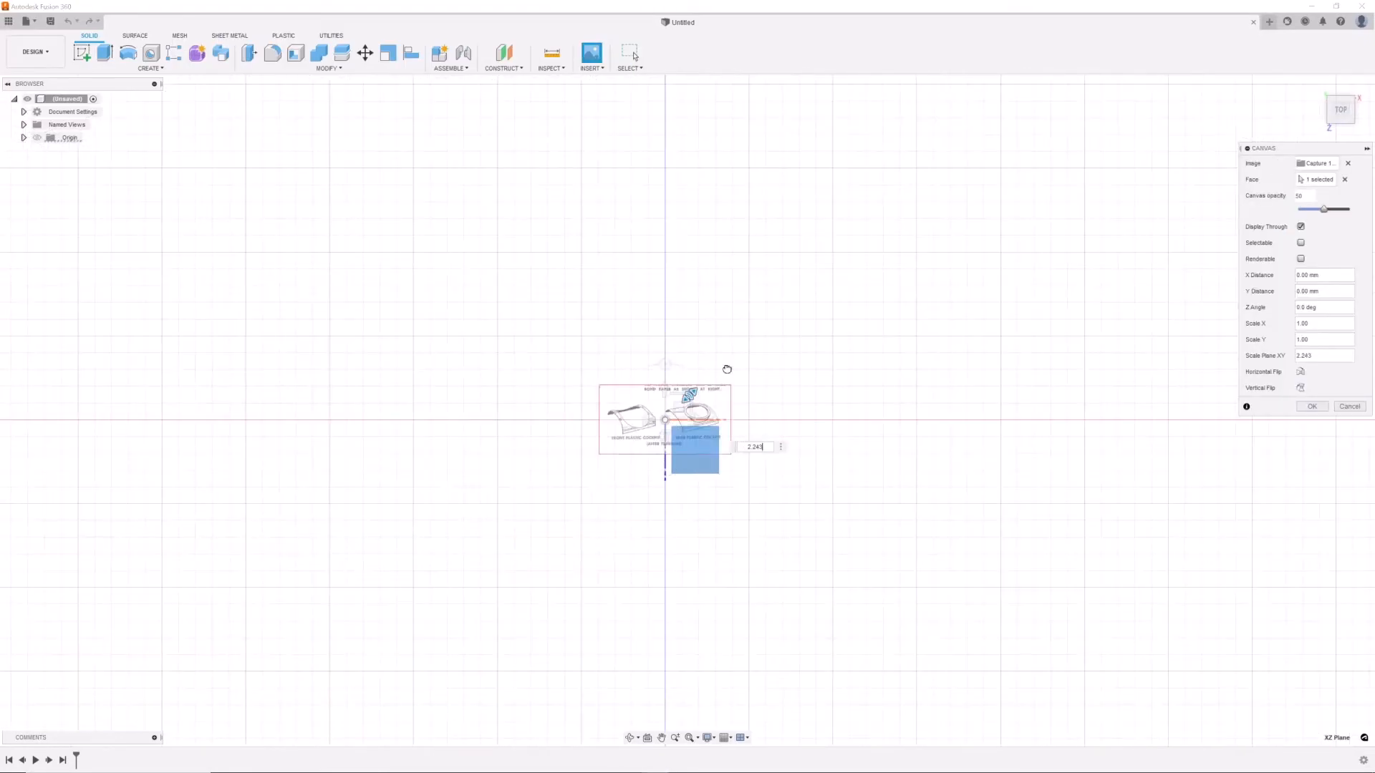
left_click(1312, 405)
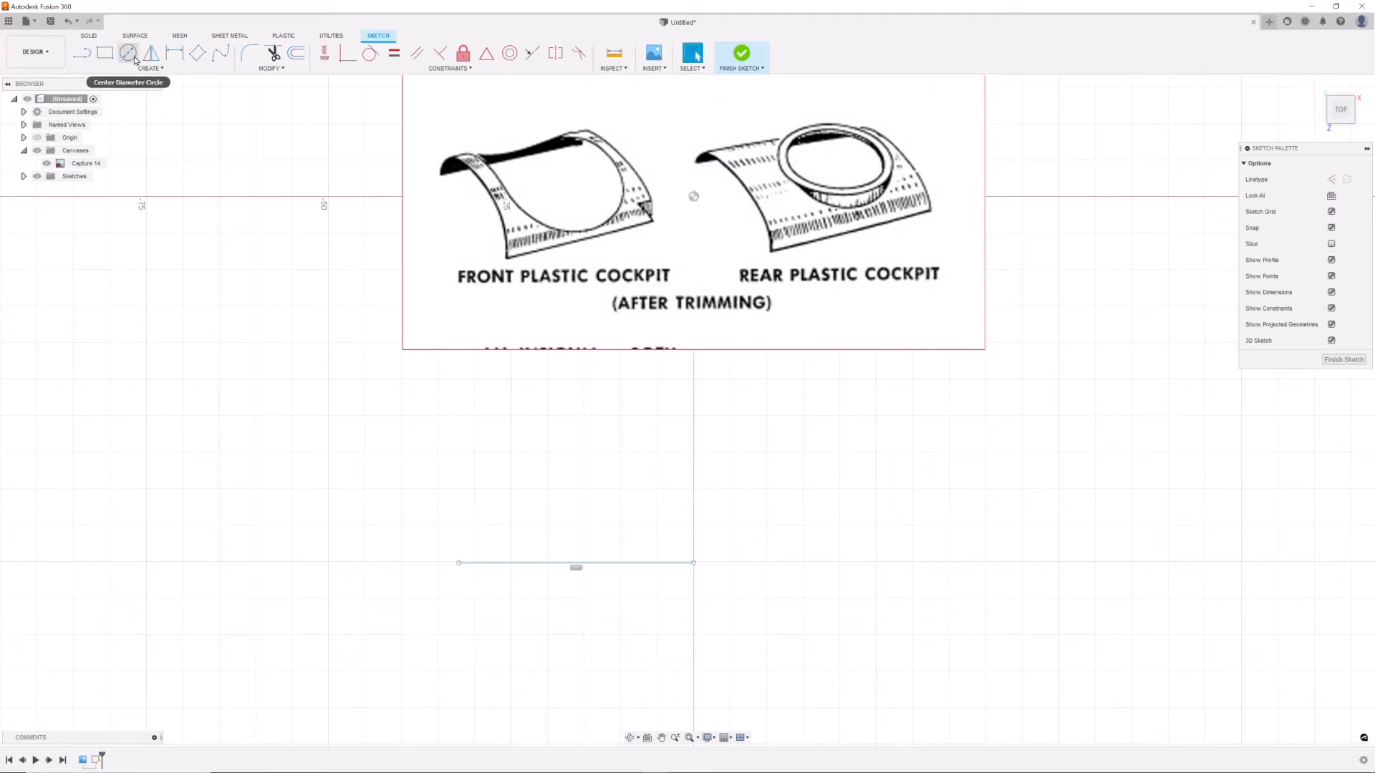
left_click(578, 555)
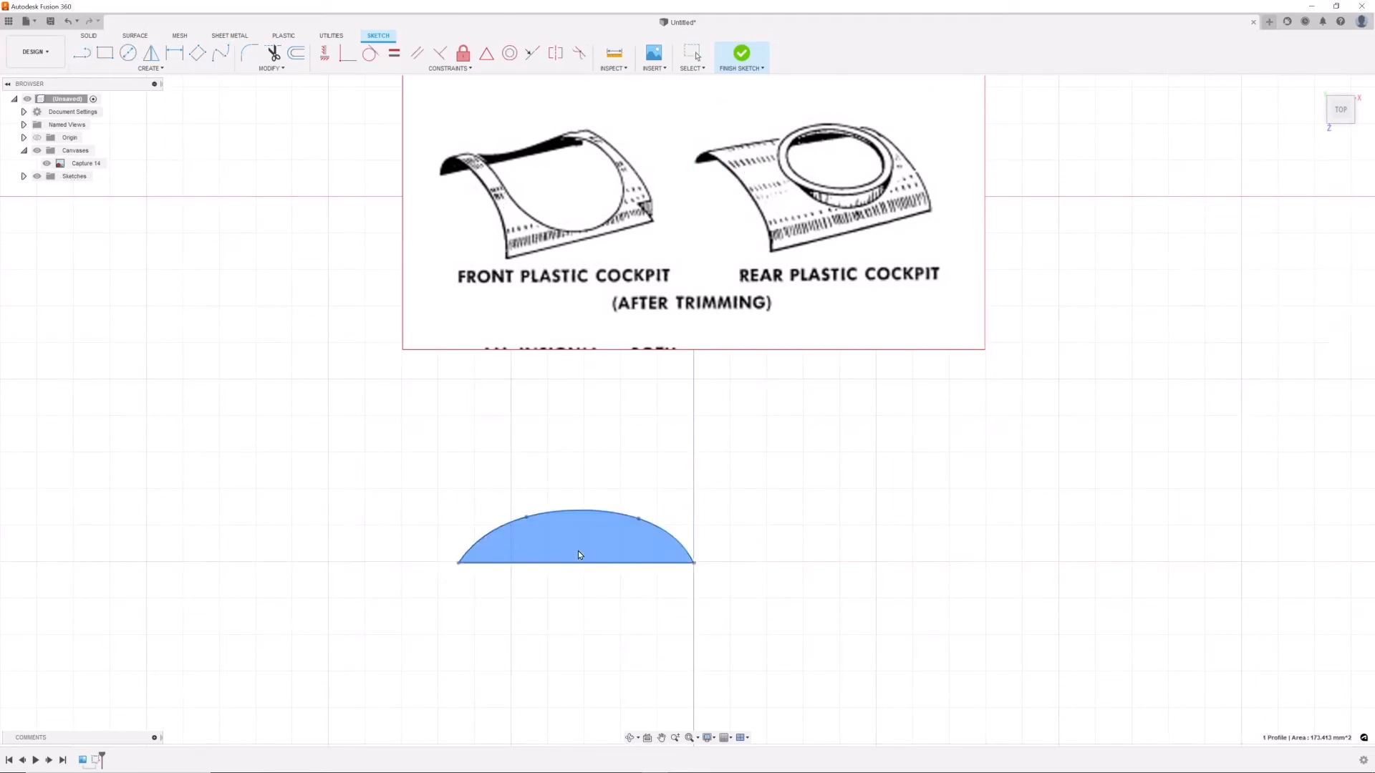
left_click(741, 53)
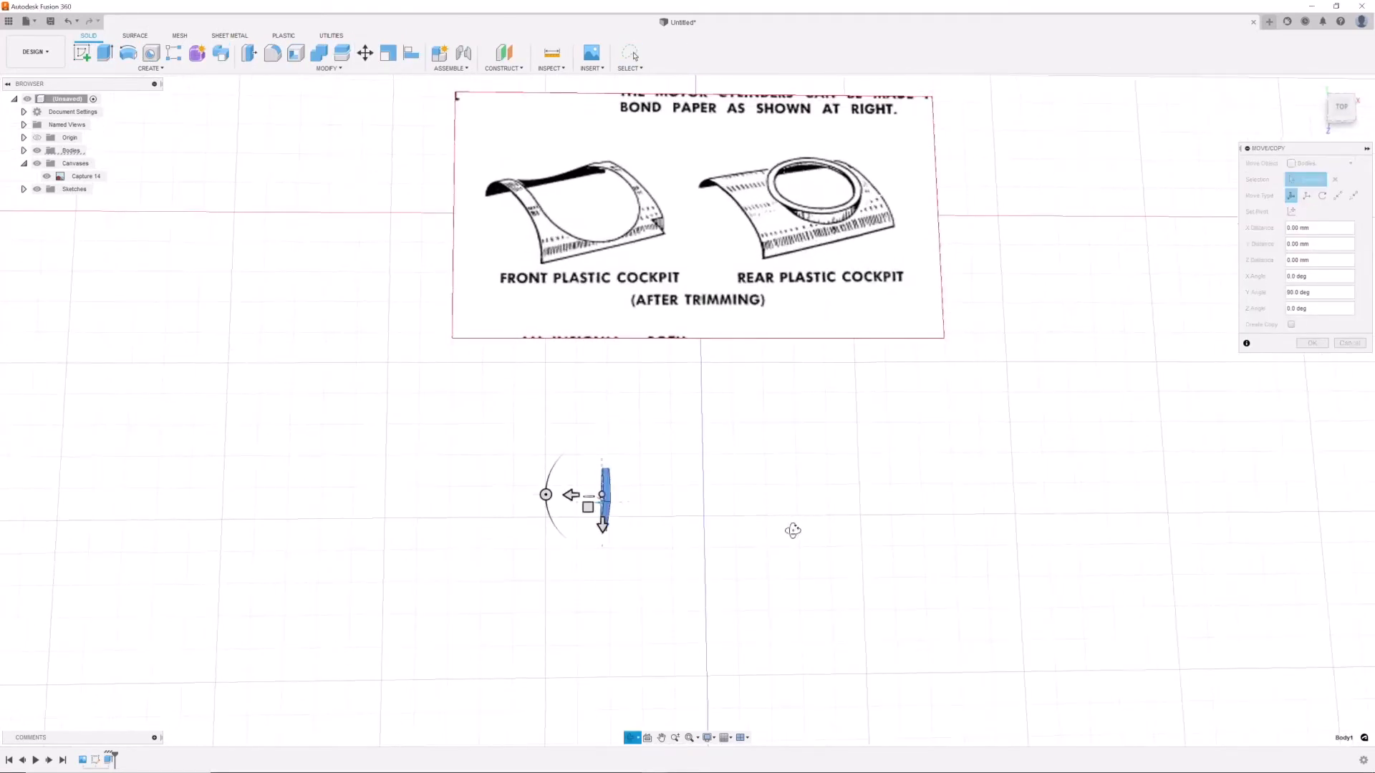
left_click(1312, 342)
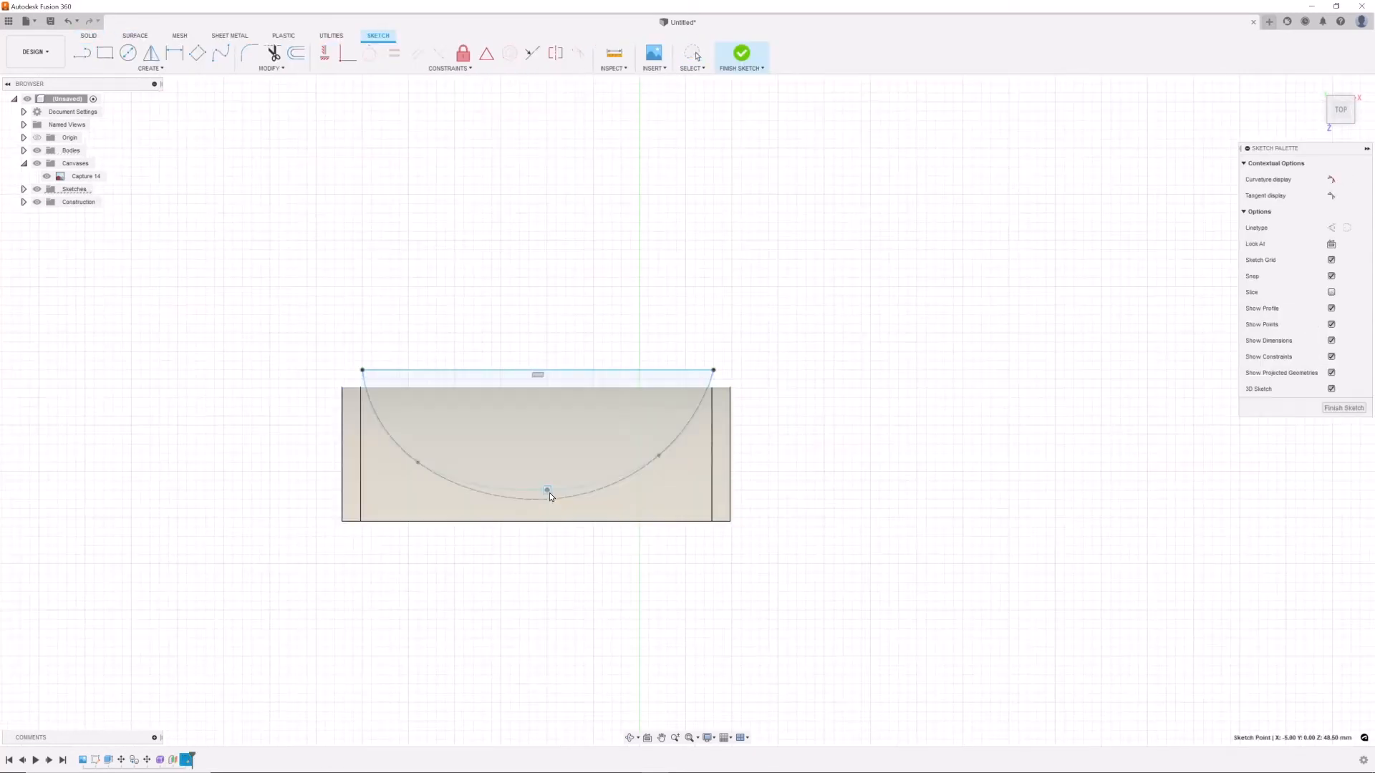
Cut the inner arc profile symmetrically through the block, leaving a thin U-shaped shell
left_click(741, 53)
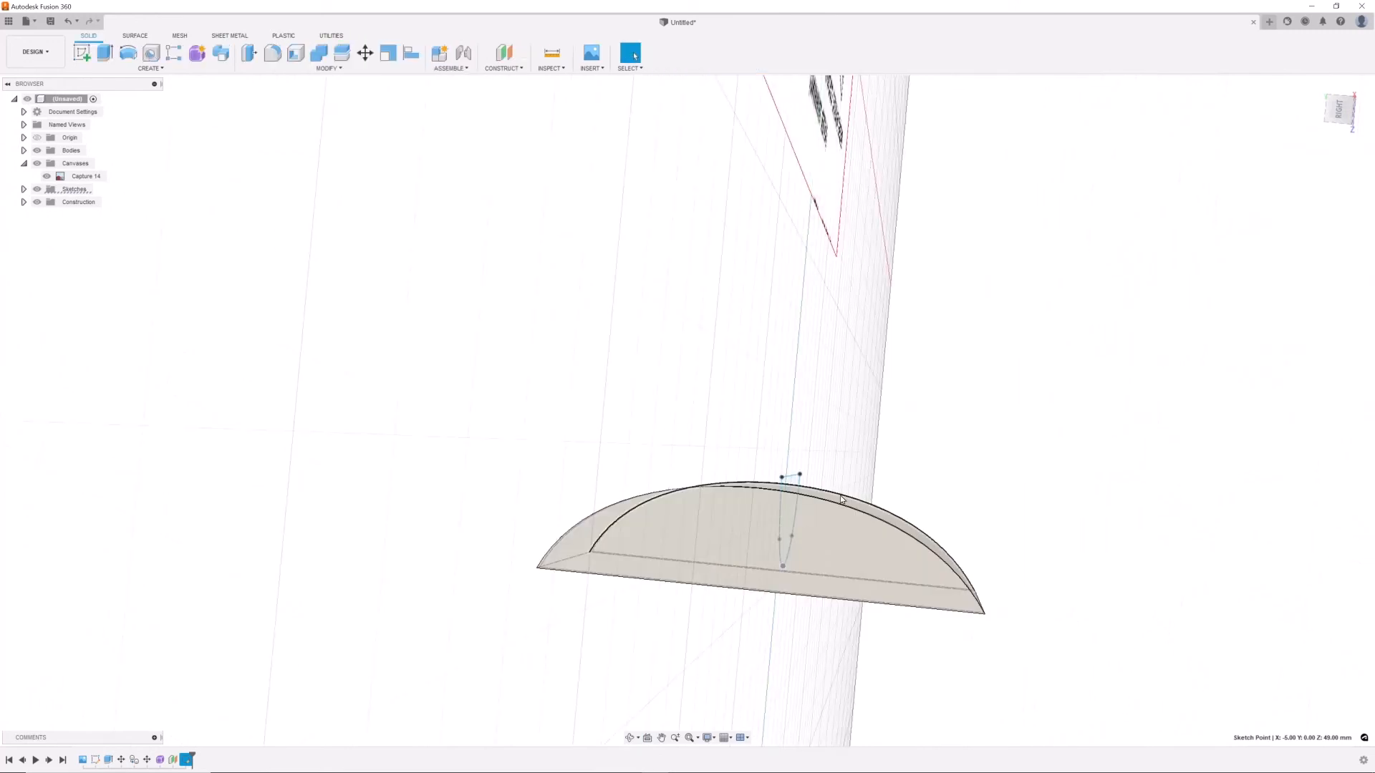
left_click(105, 53)
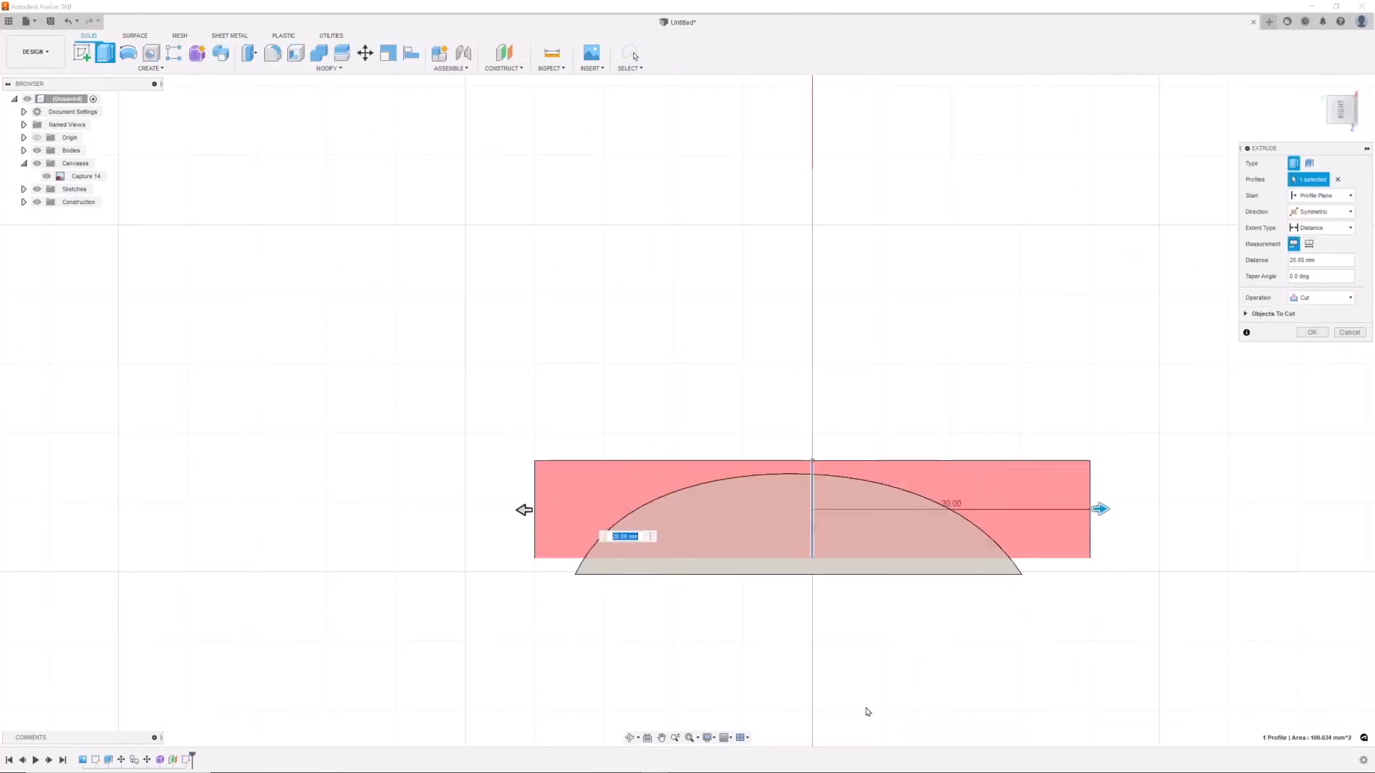
left_click(1312, 331)
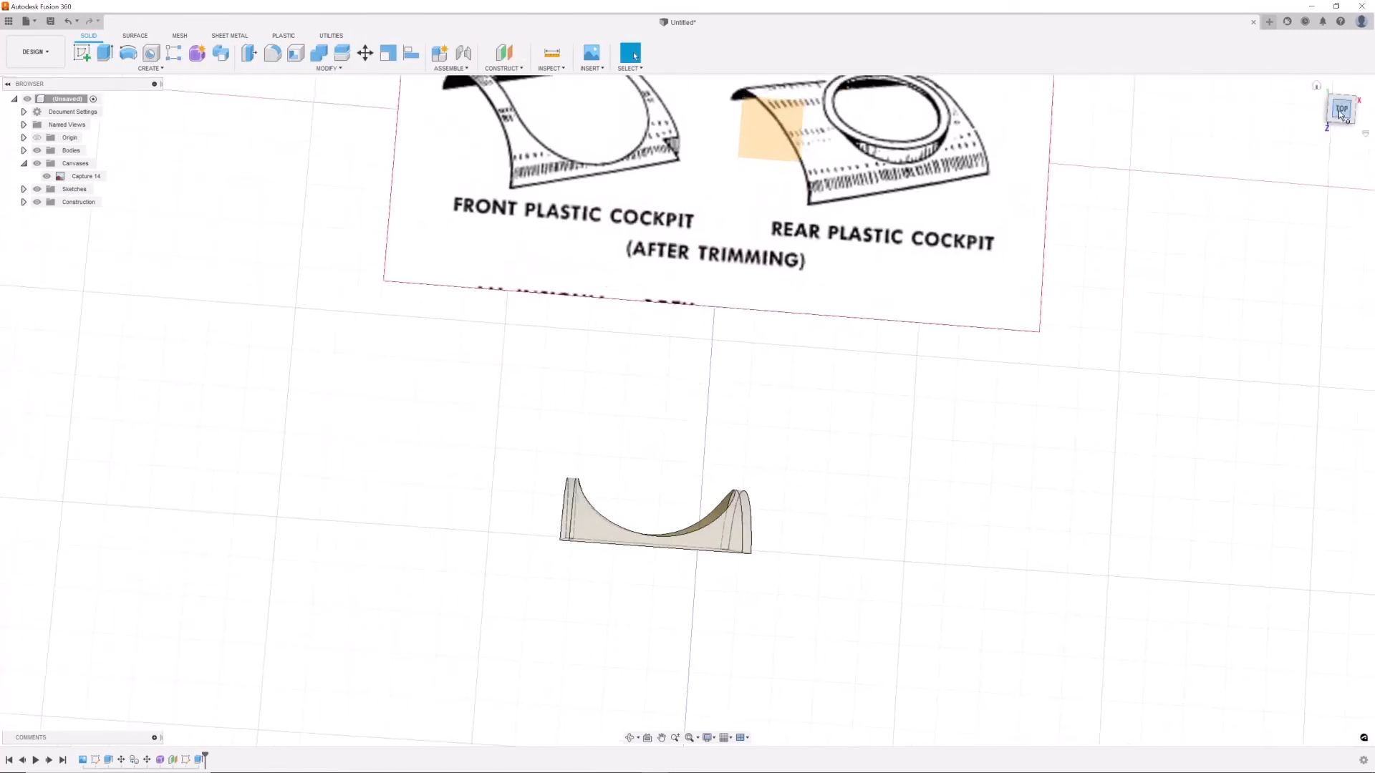
left_click(365, 53)
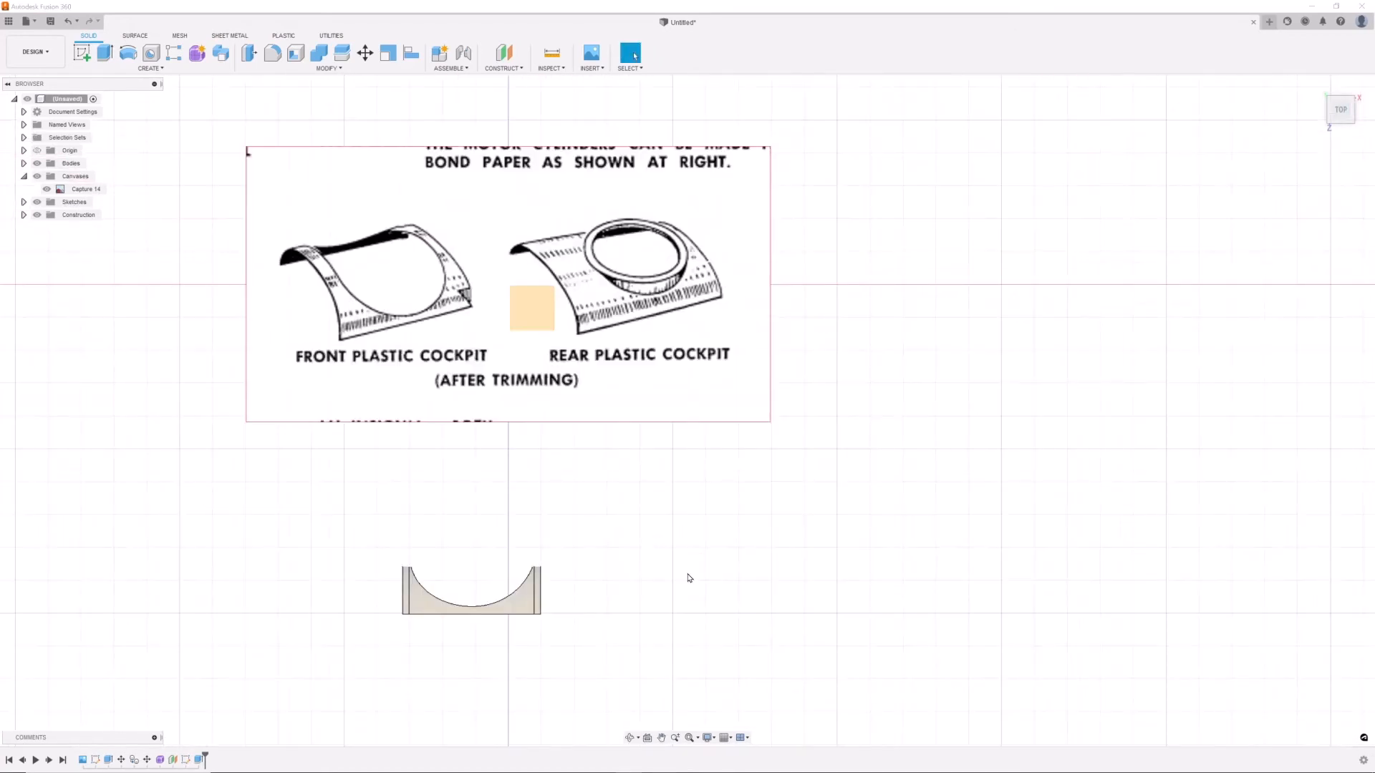
left_click(365, 53)
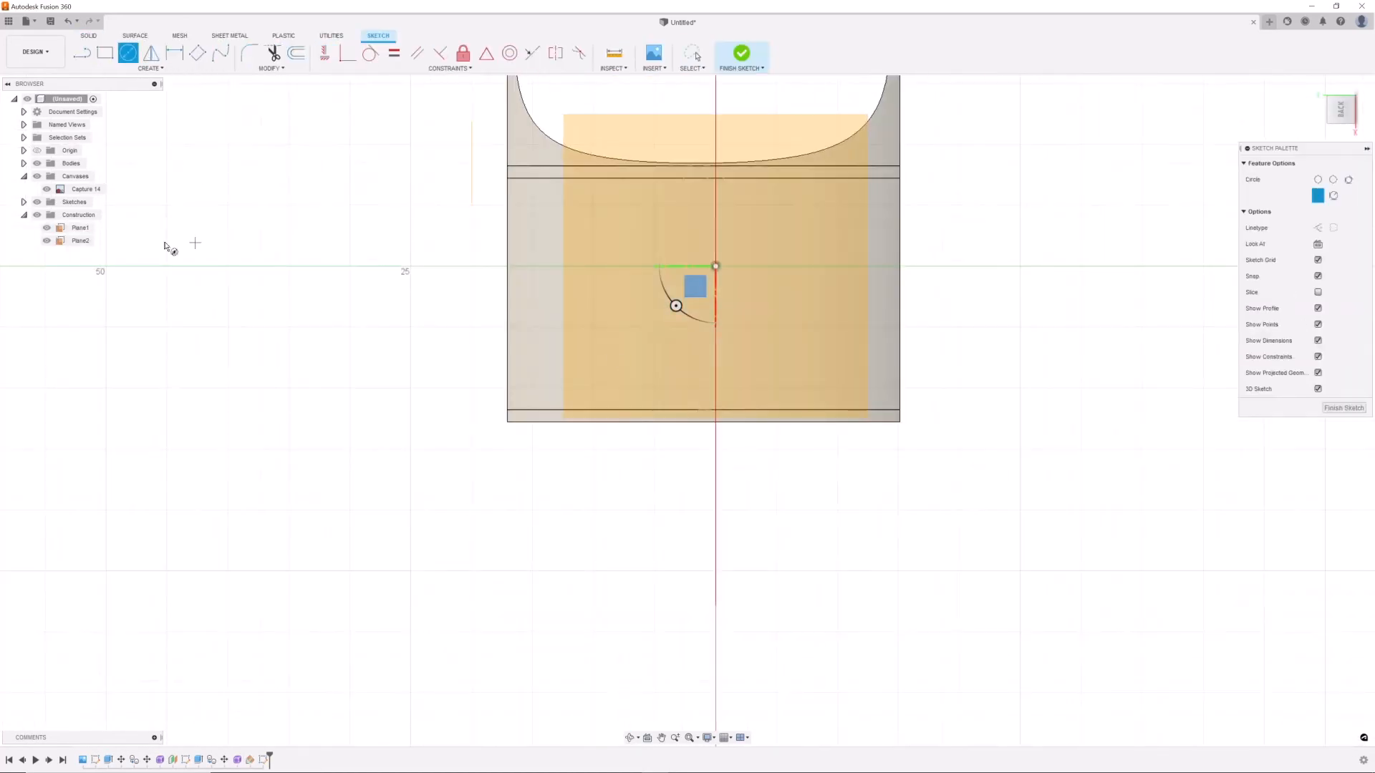
Sketch and cut the front opening, then outline a Center Diameter Circle hatch on the rear surface
left_click(741, 53)
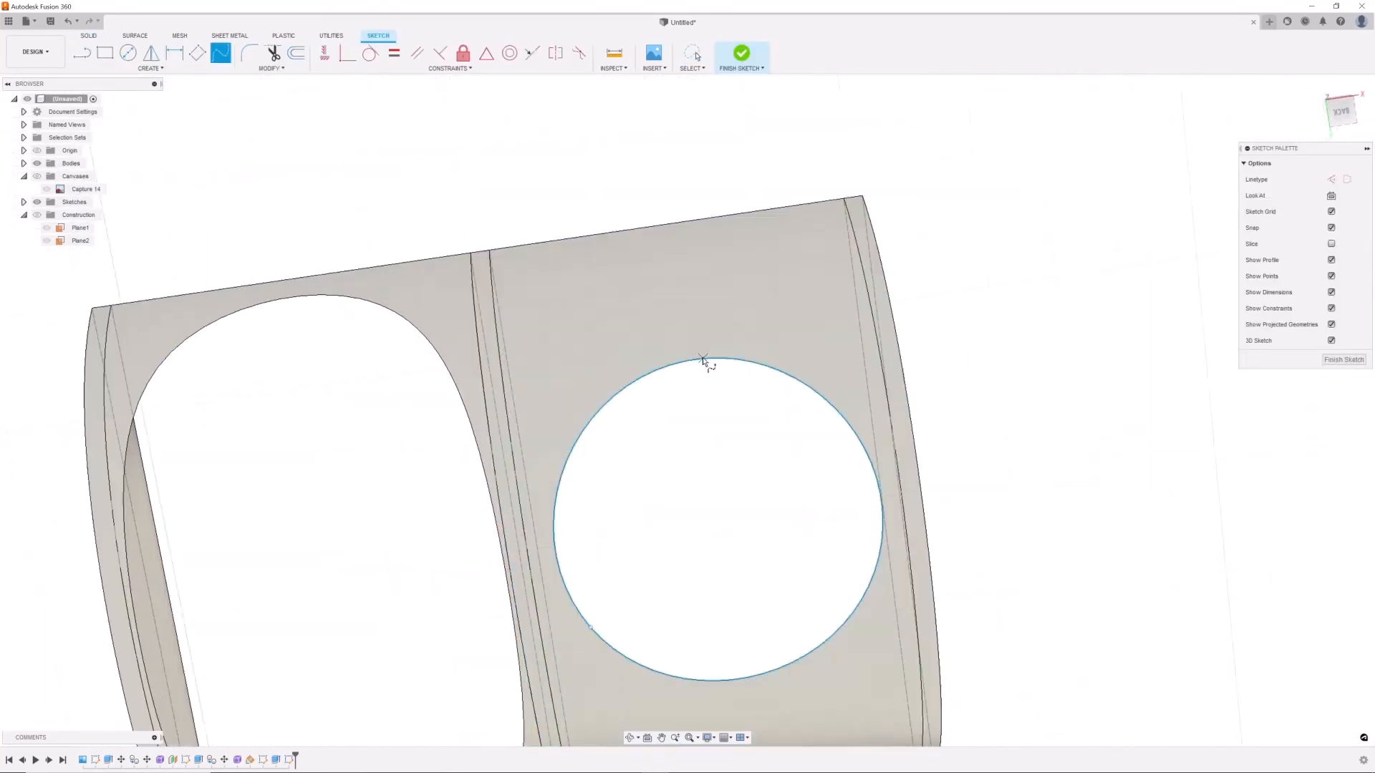
left_click(740, 53)
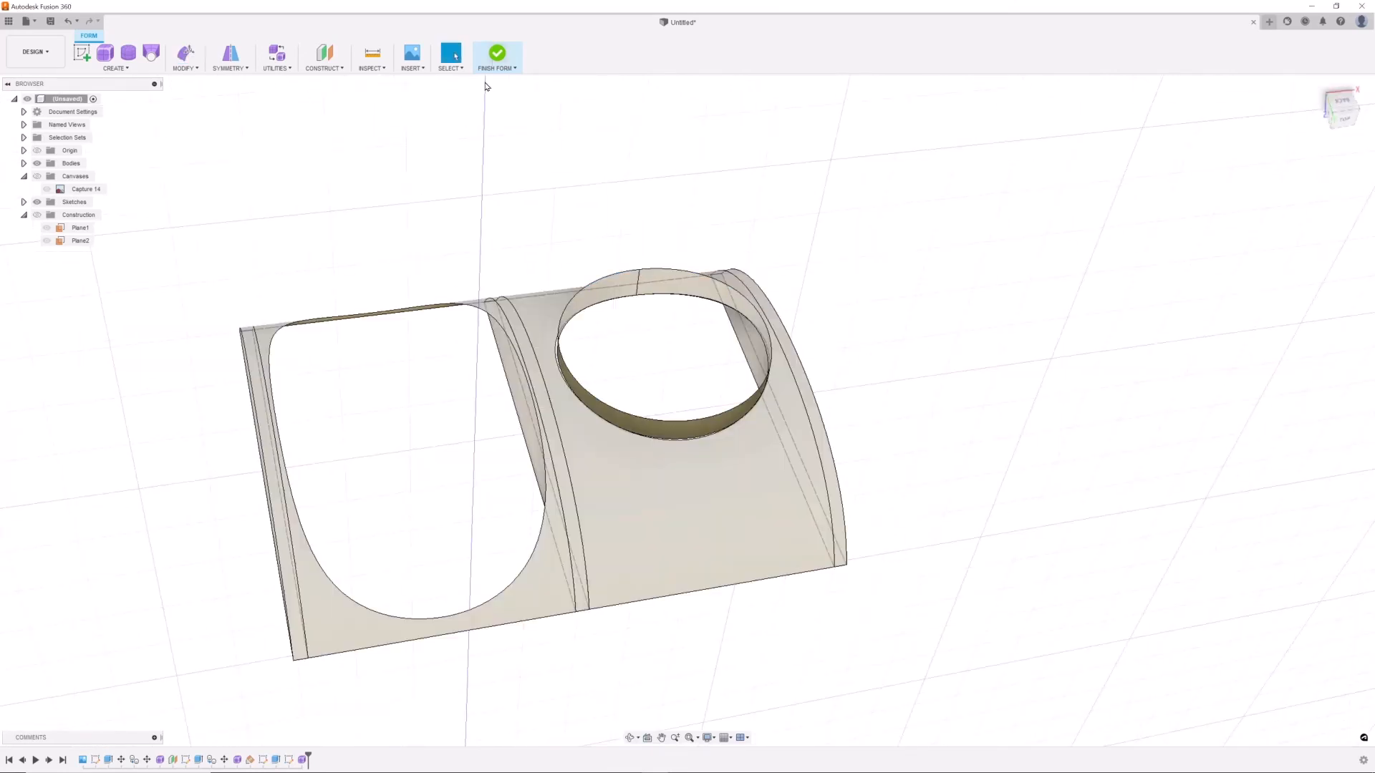
Cut the rear circle, build its raised rim with form and surface tools, and hide the plan canvas
left_click(185, 56)
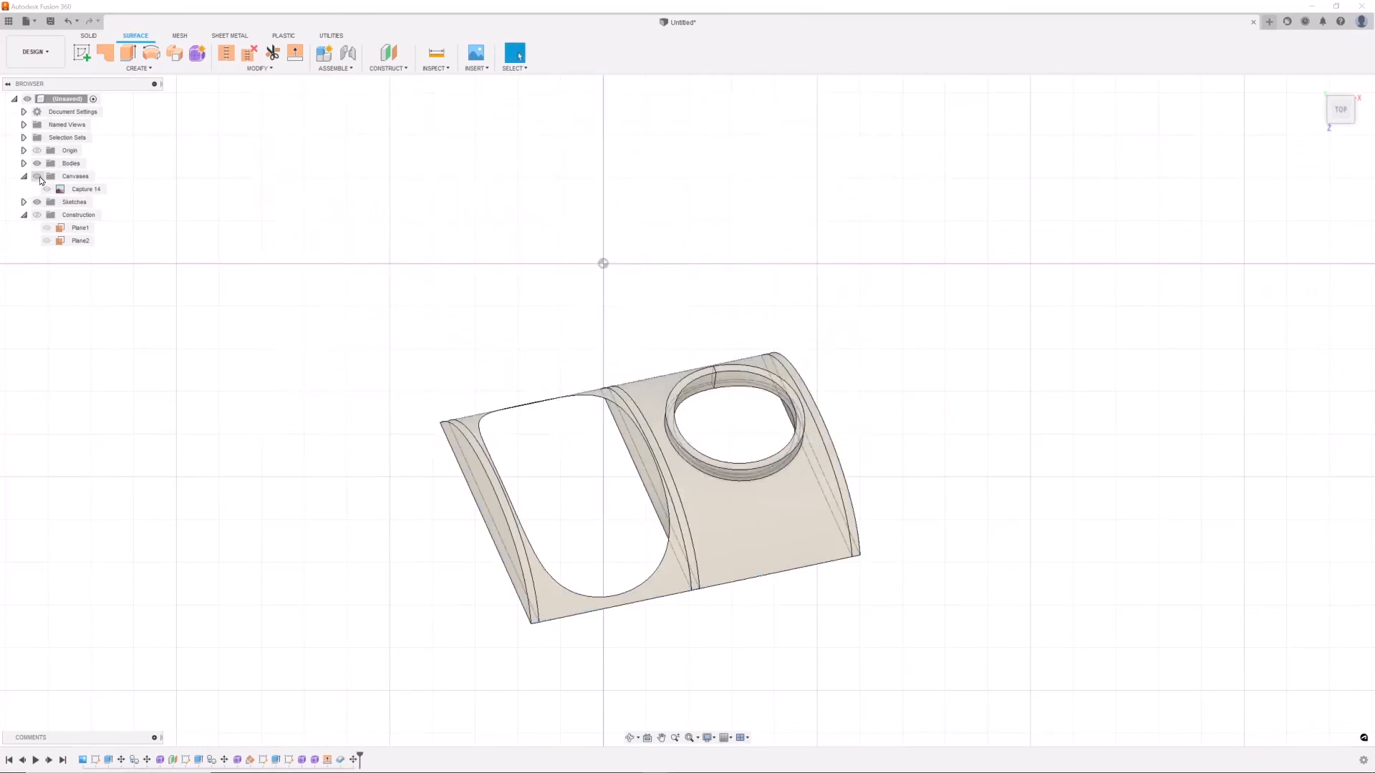
left_click(34, 52)
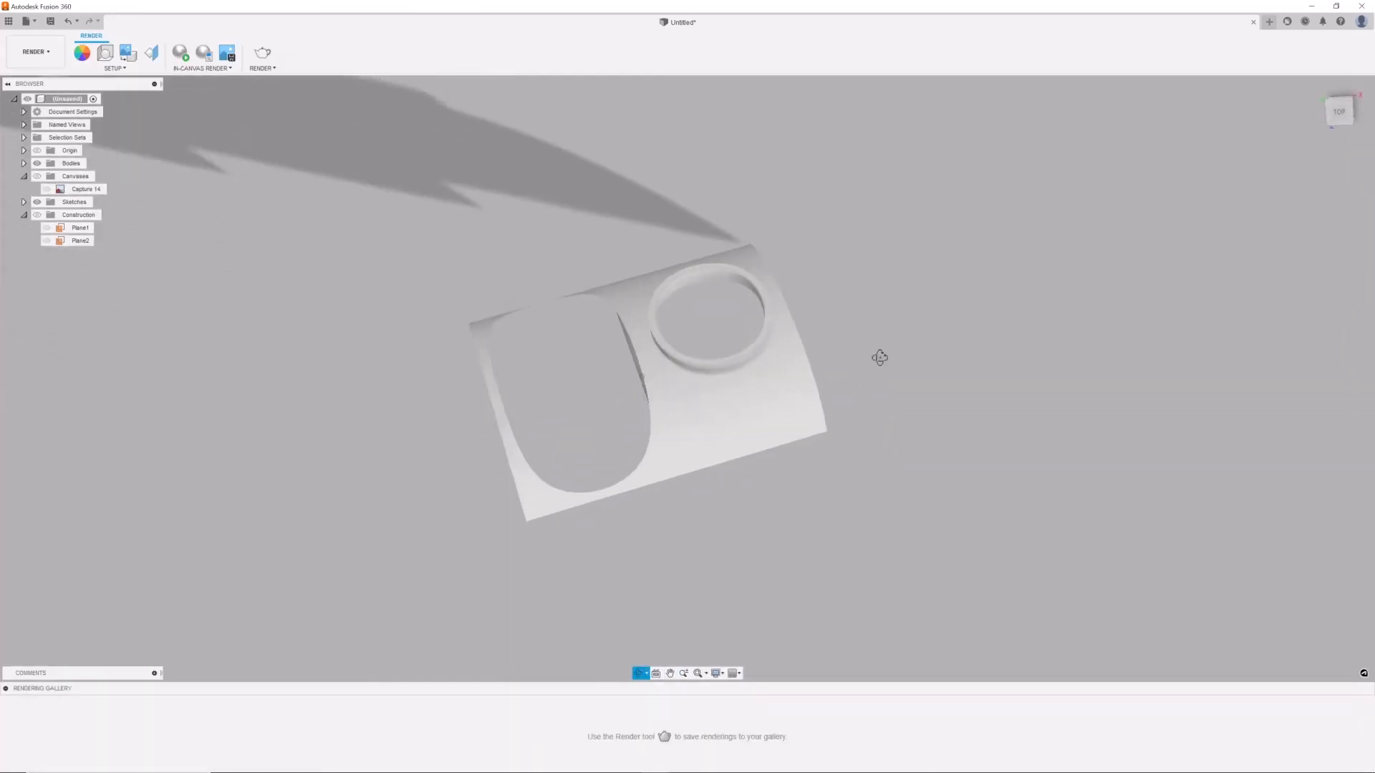
Apply Wood > Bamboo Light - Semigloss to the cockpit body with adjusted scale and render it in canvas
left_click(82, 53)
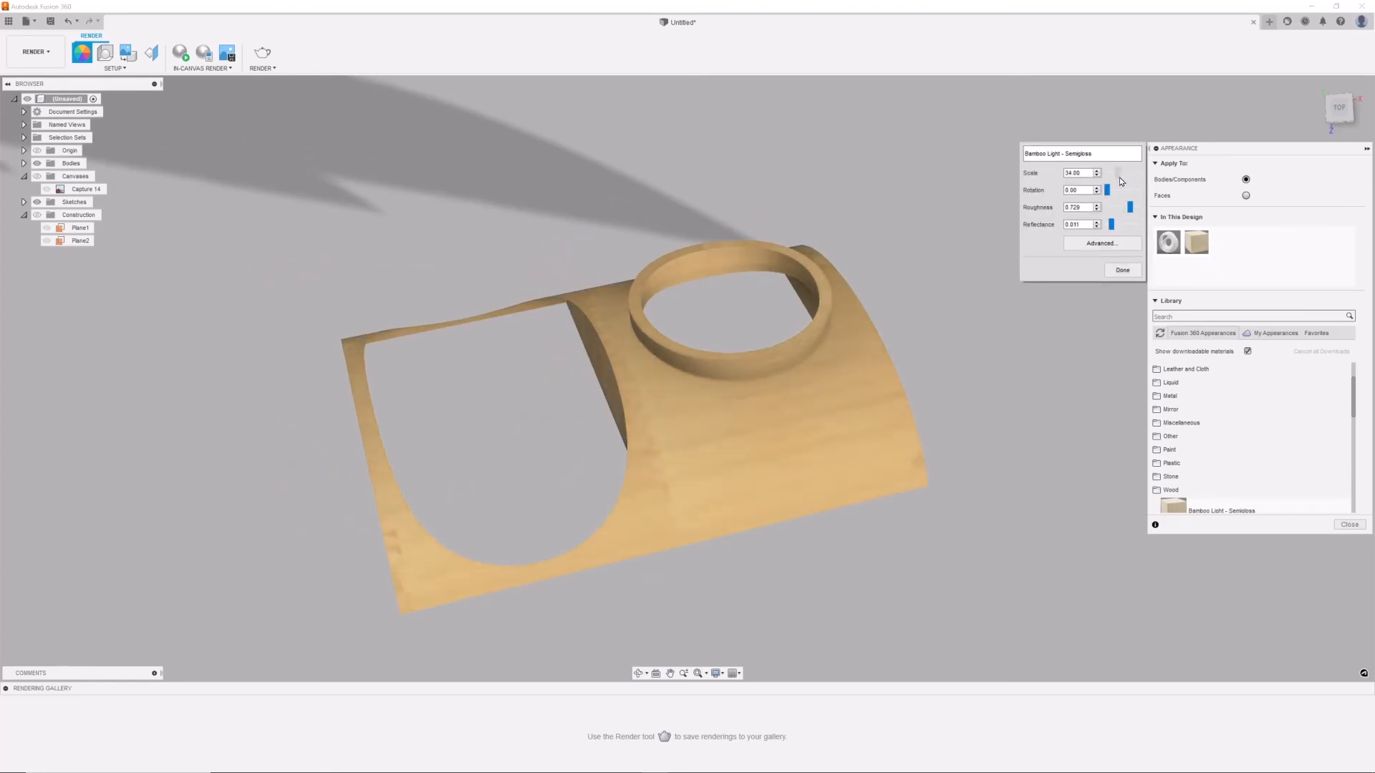
left_click(202, 53)
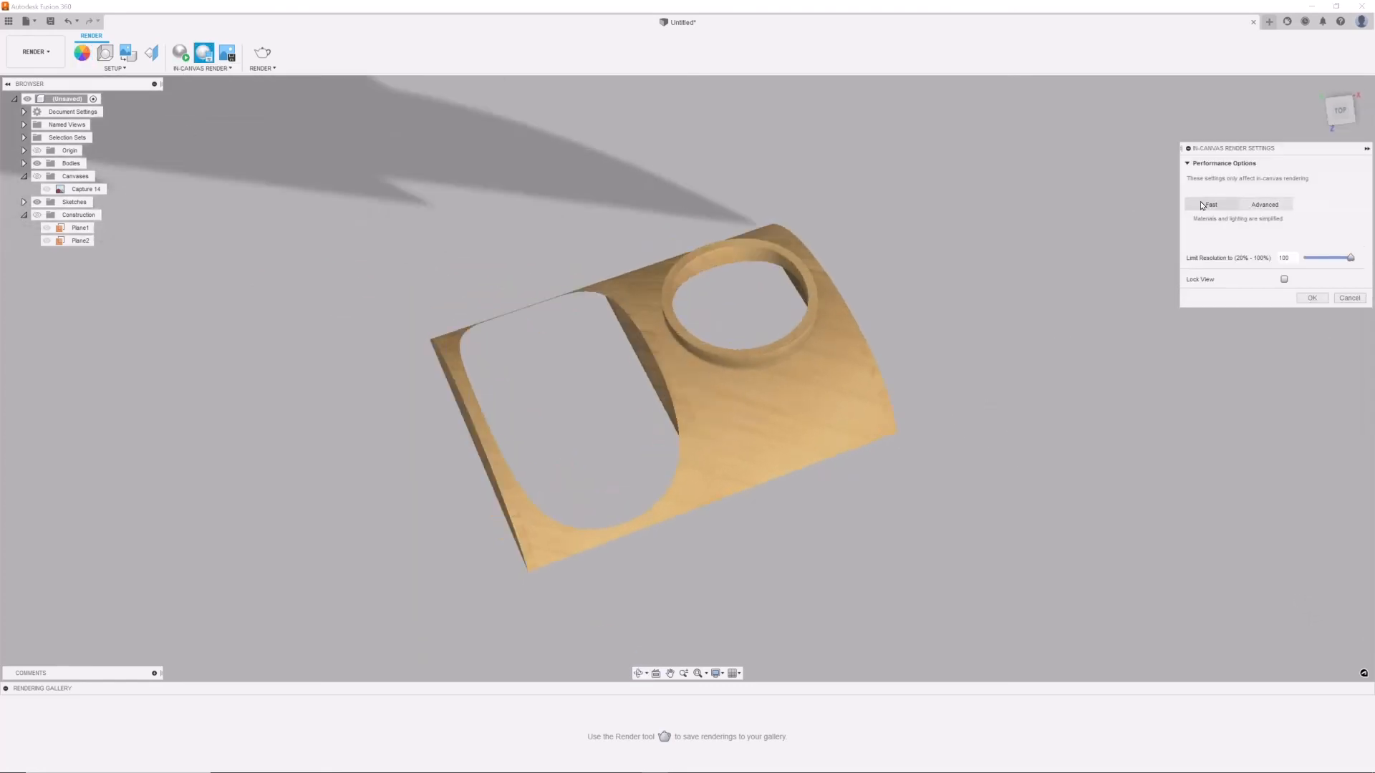